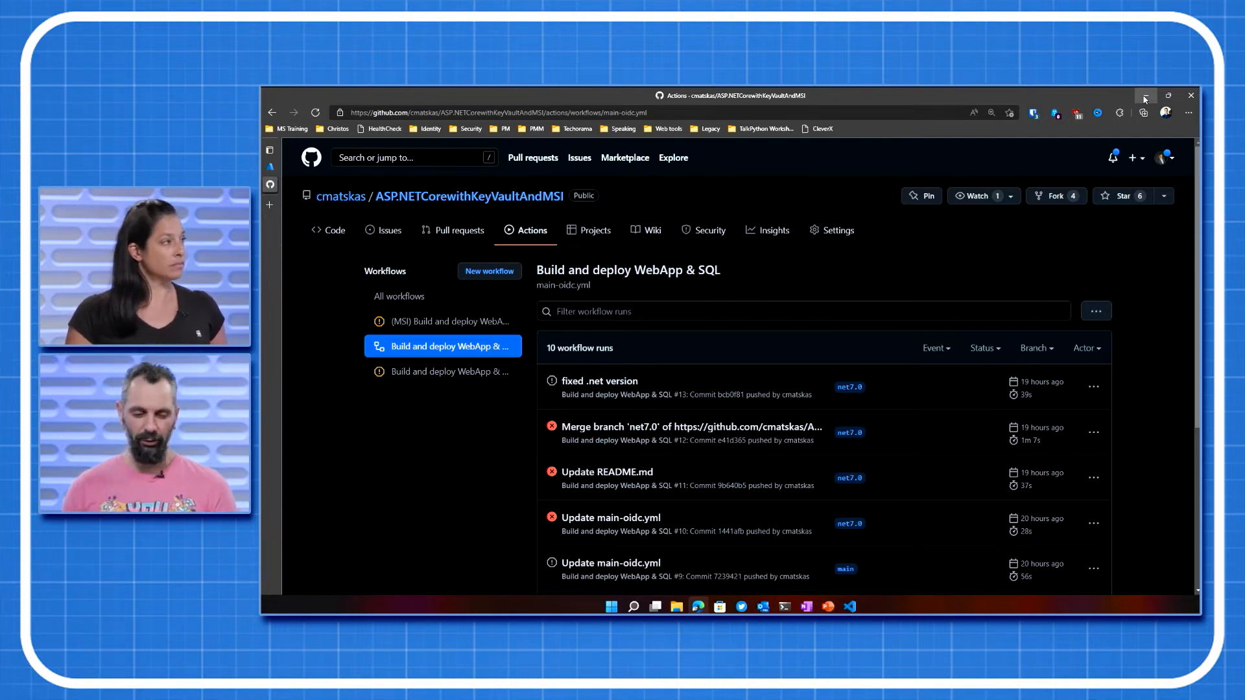
mouse_move(595, 230)
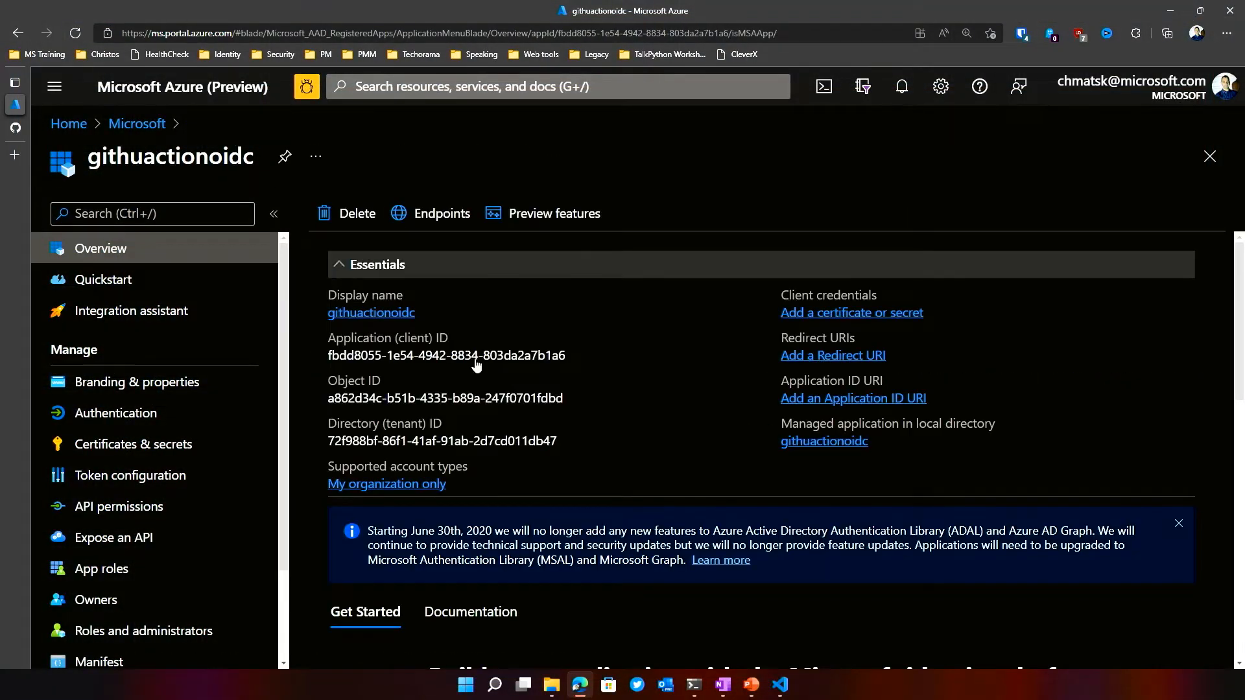
- Go to the app's Certificates & secrets and show its Federated credentials list
click(132, 443)
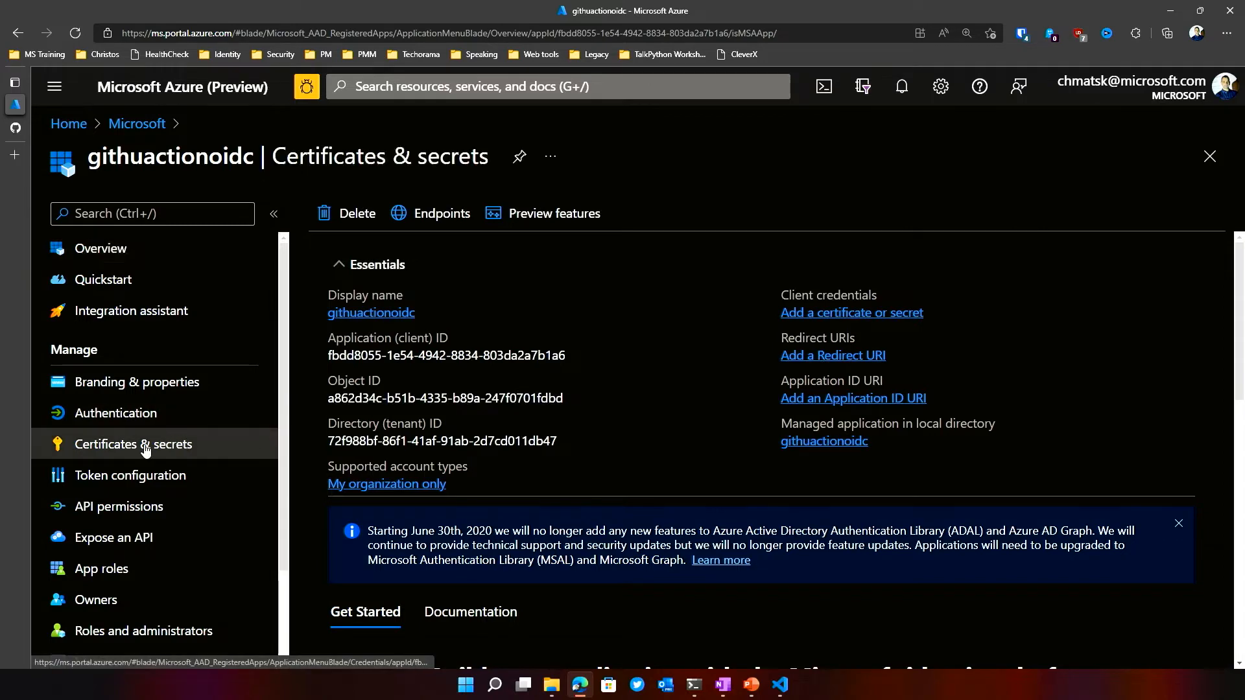
click(132, 443)
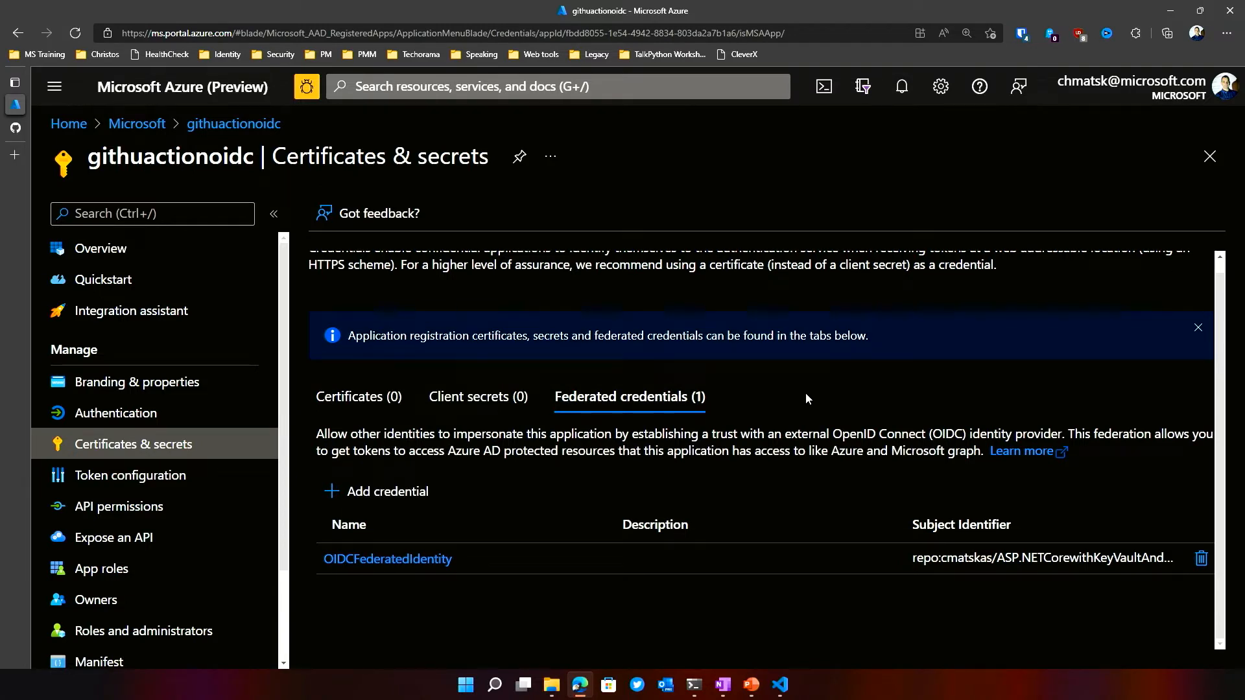
mouse_move(377, 498)
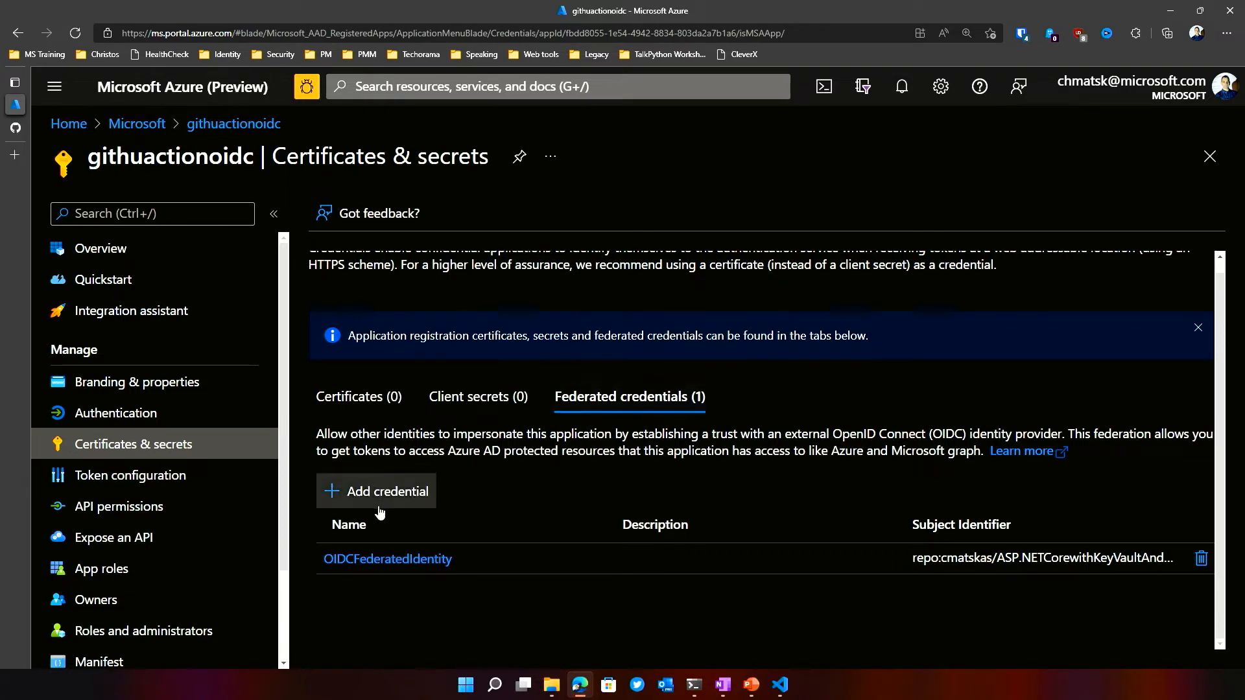
mouse_move(738, 547)
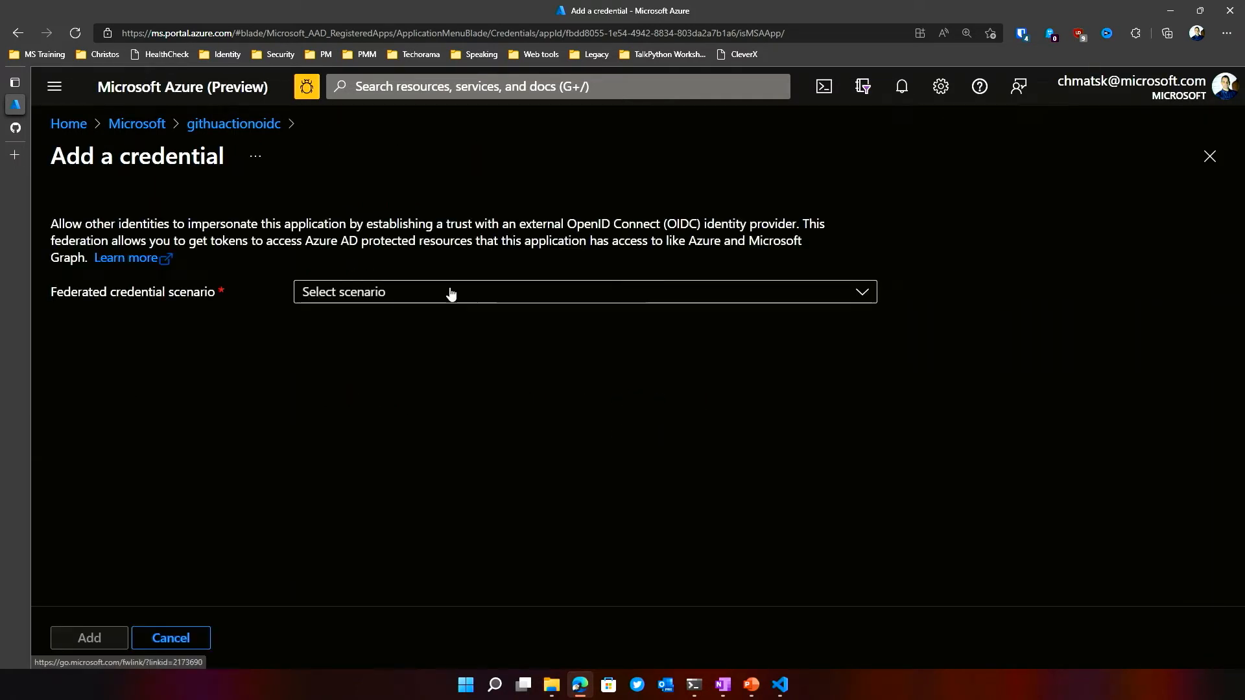
- Choose the 'GitHub Actions deploying Azure resources' credential scenario
click(583, 291)
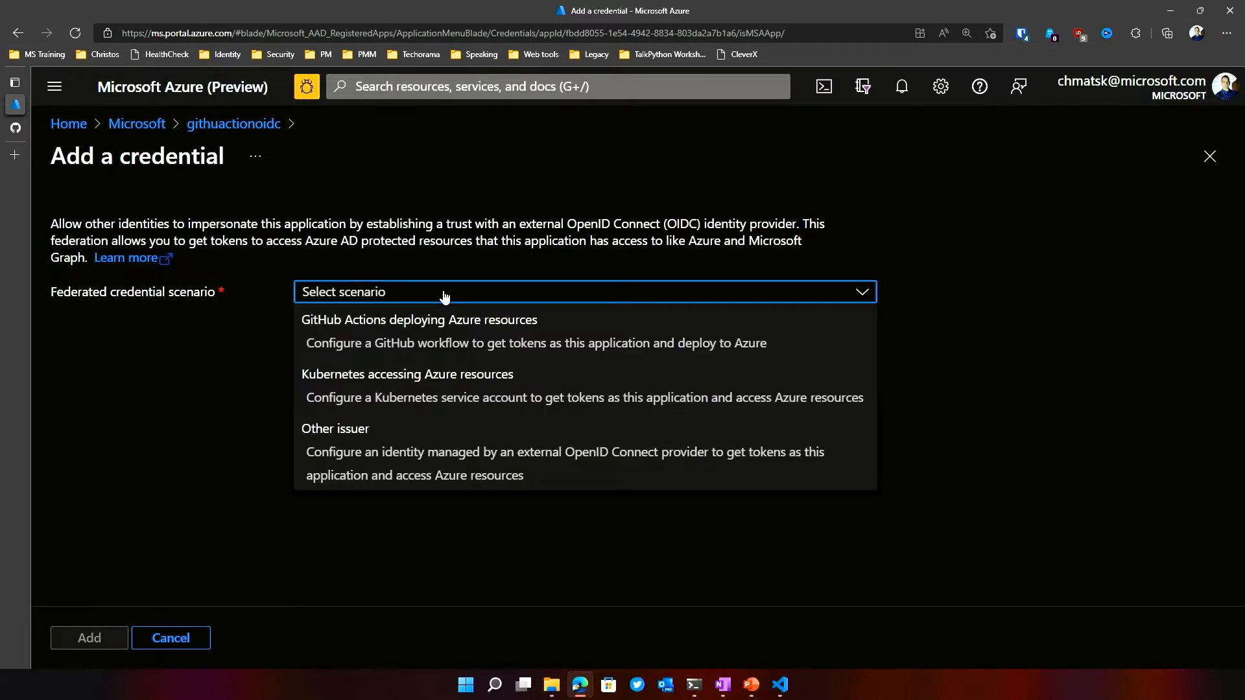
mouse_move(436, 329)
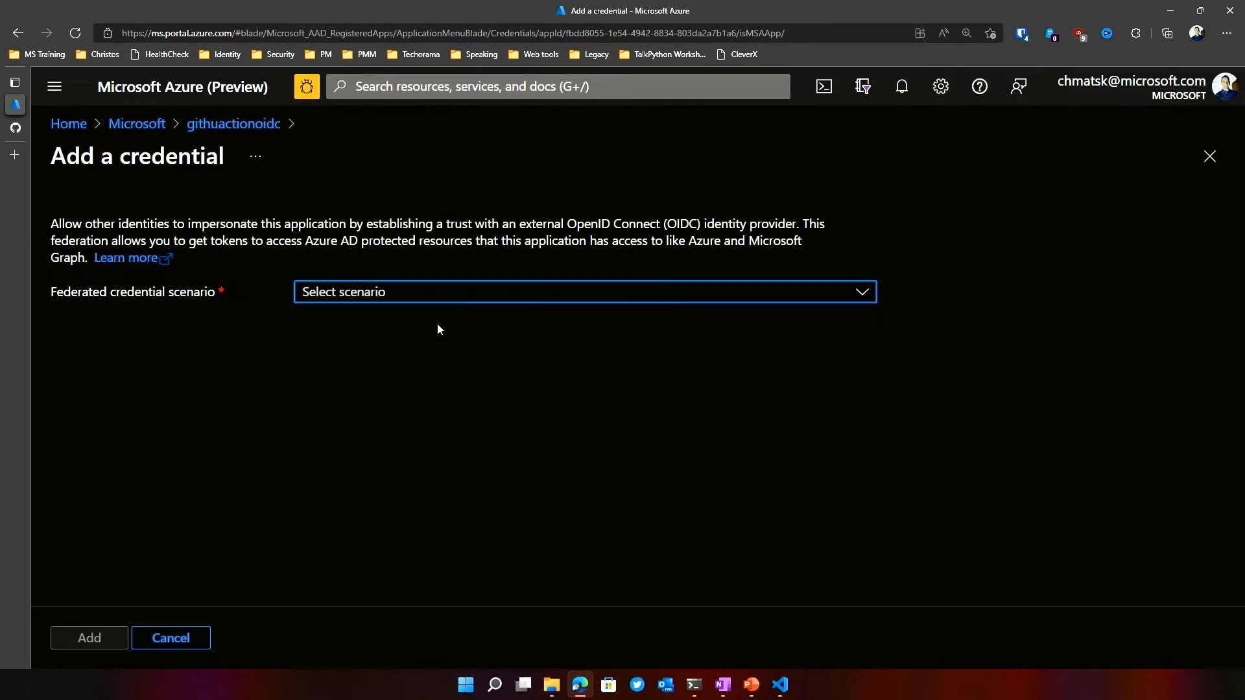
click(581, 292)
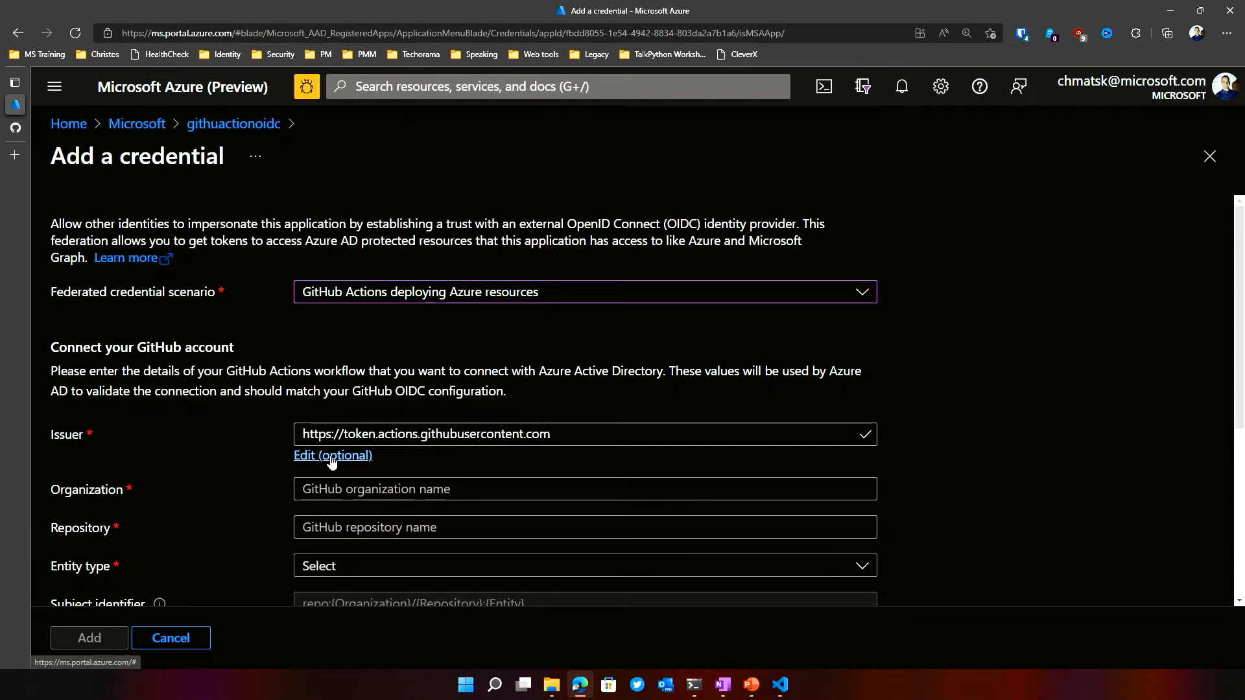
- Enter organization cmatskas and repository ASP.NETCorewithKeyVaultAndMSI
click(585, 489)
text(cmatsk)
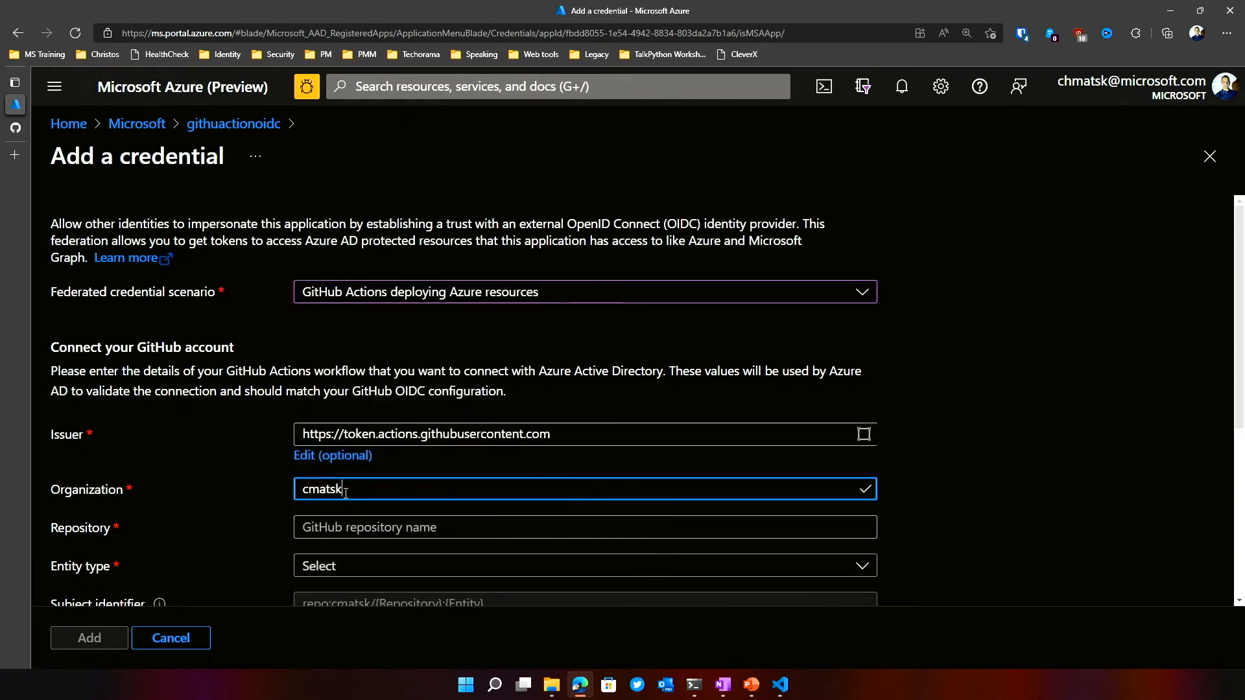
click(585, 528)
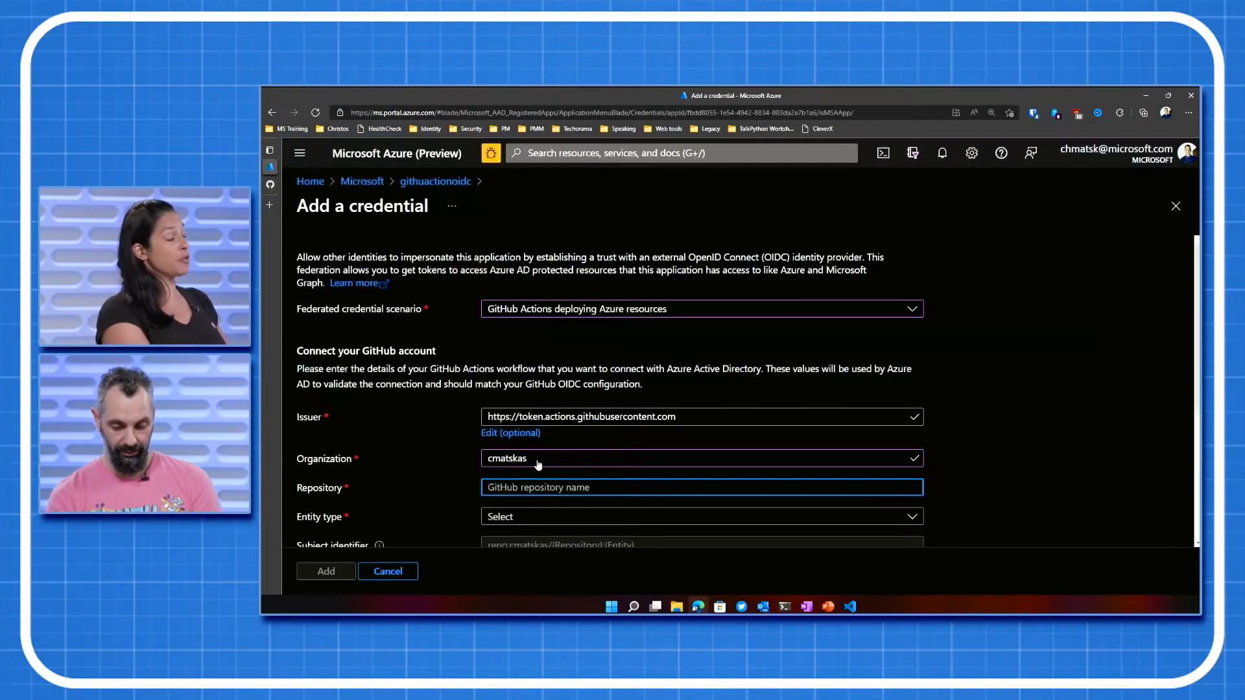
click(702, 486)
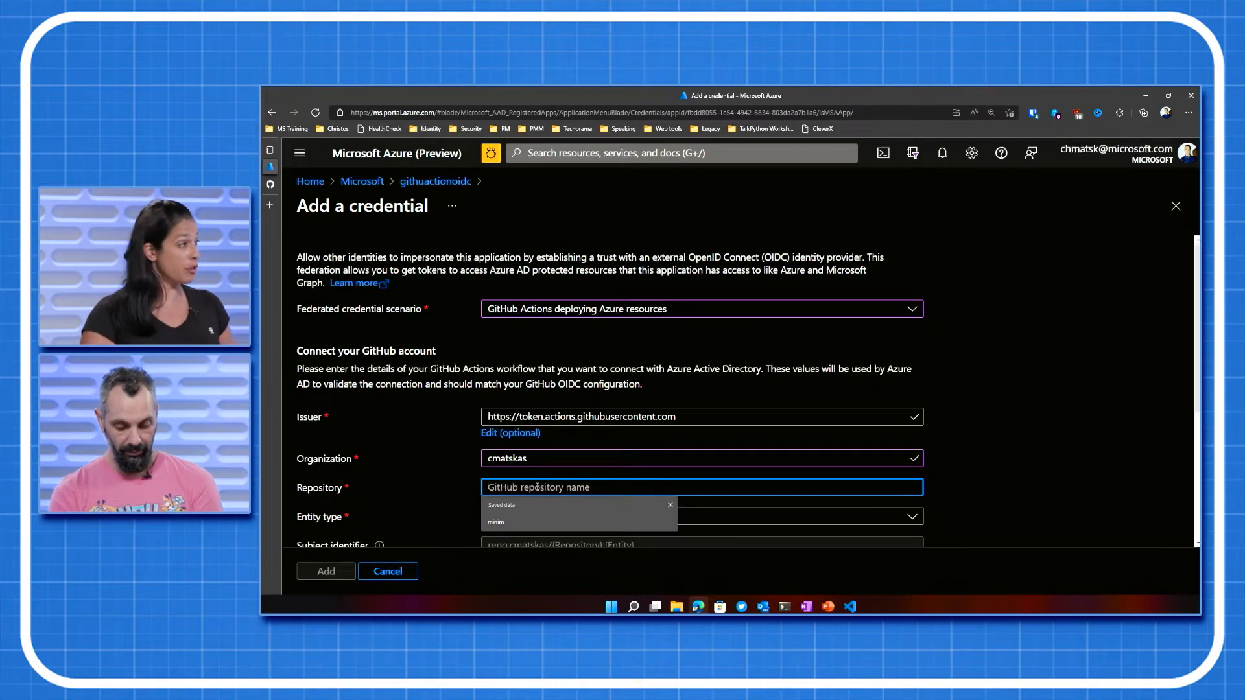
text(ASP.NETCorewithKeyVaultAndMSI)
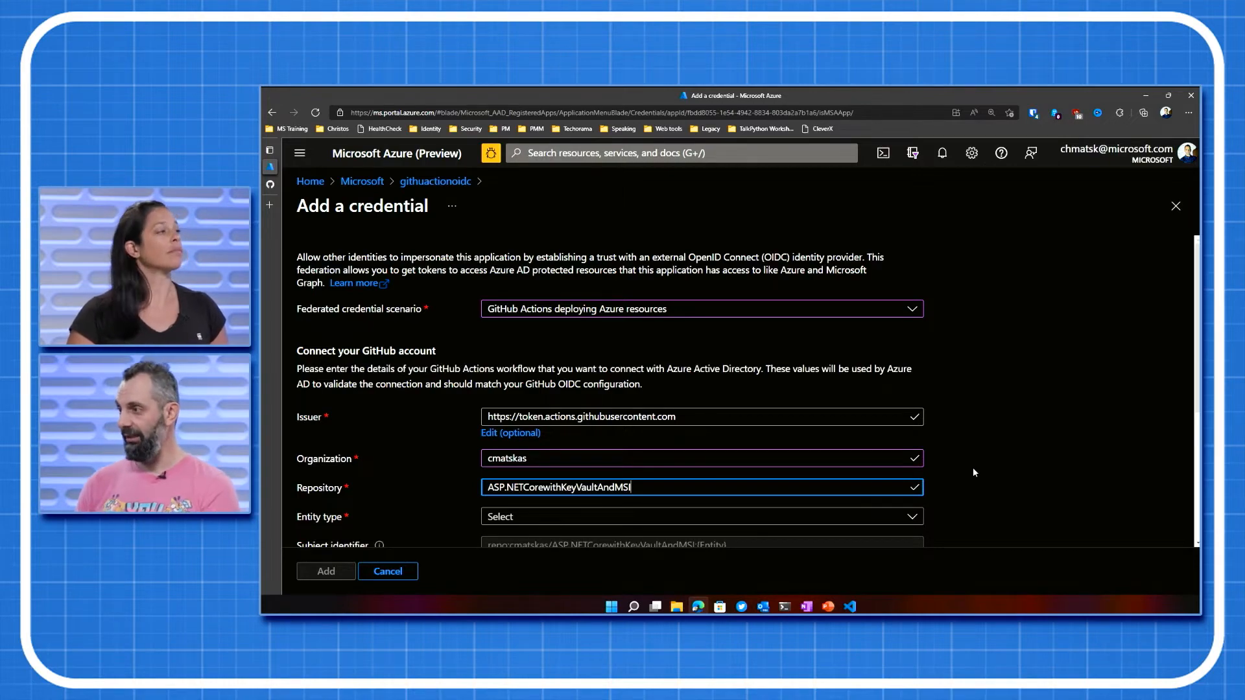
- Set entity type to Branch with GitHub branch name net7.0
scroll(down, 3)
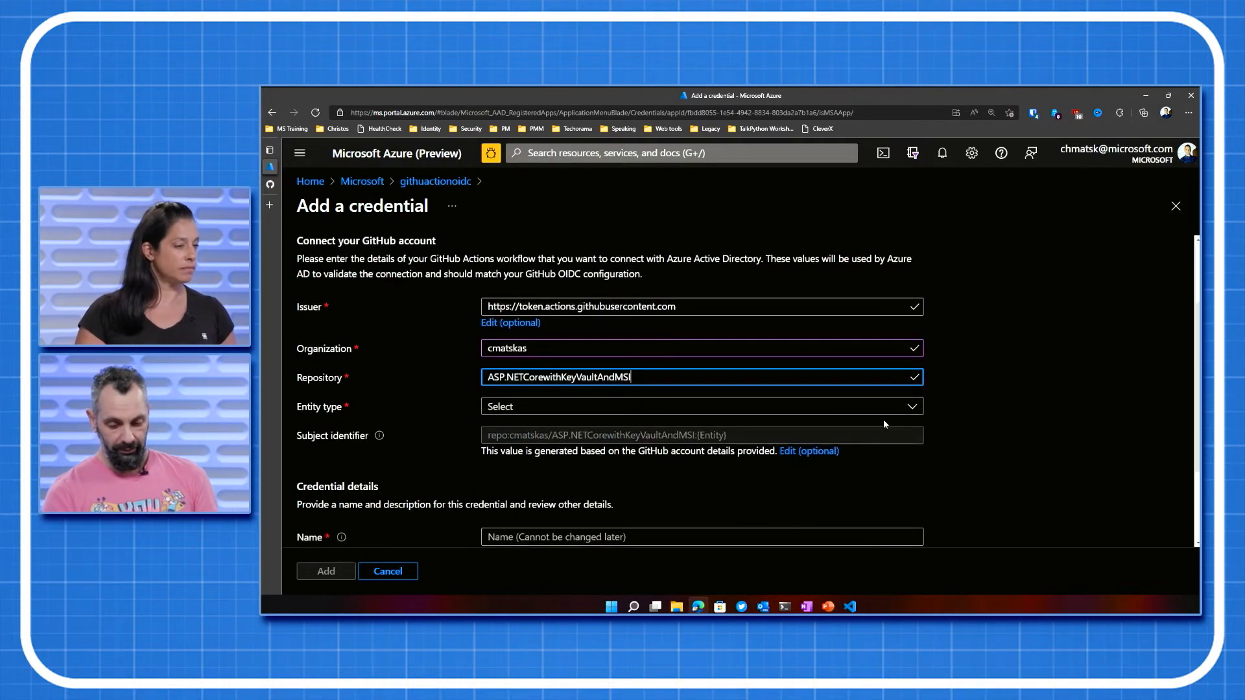
click(701, 406)
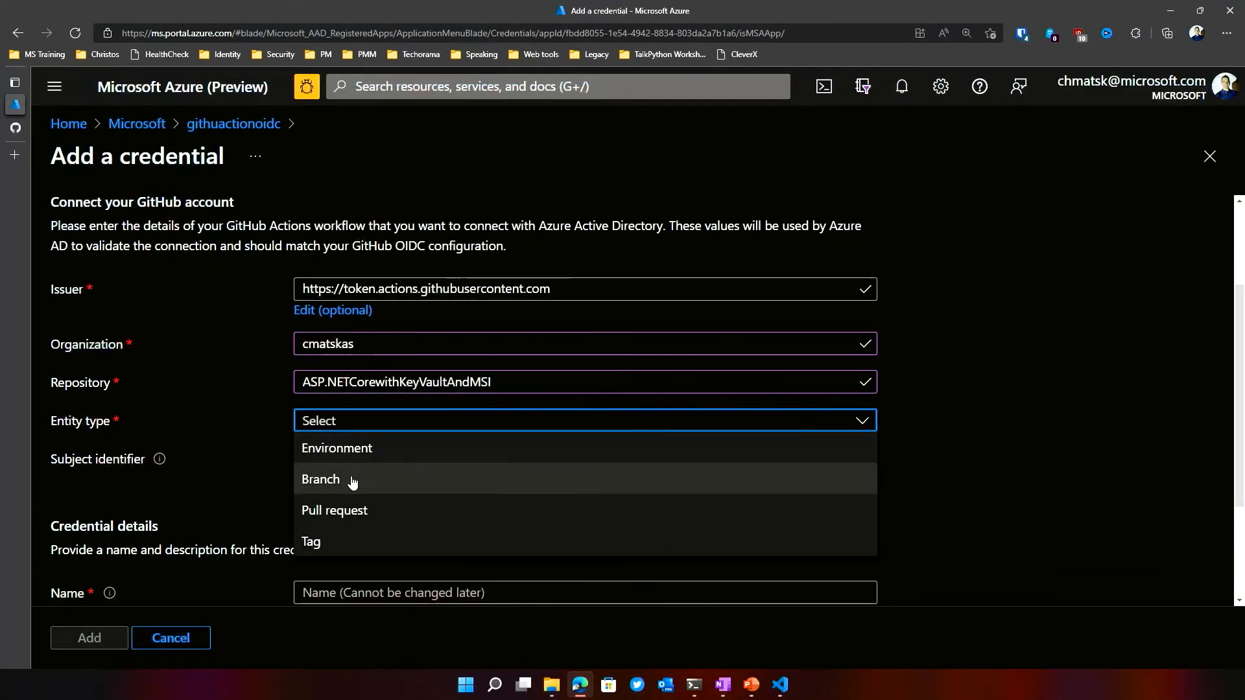
click(320, 478)
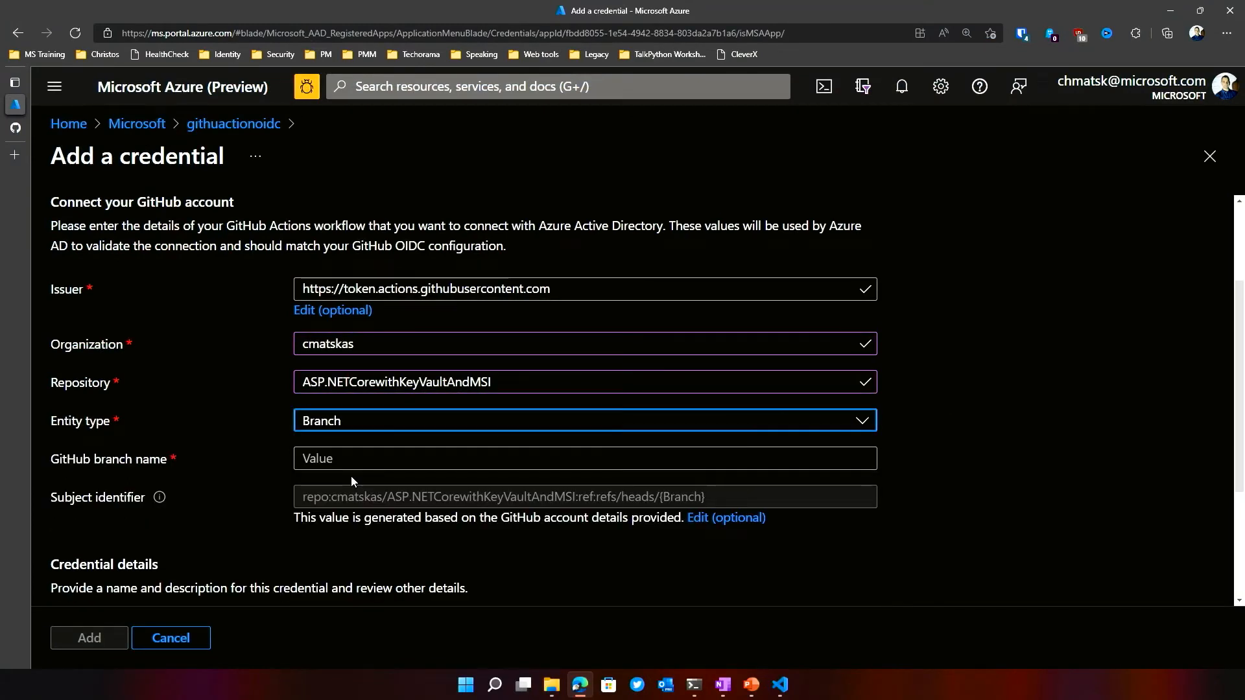
text(n)
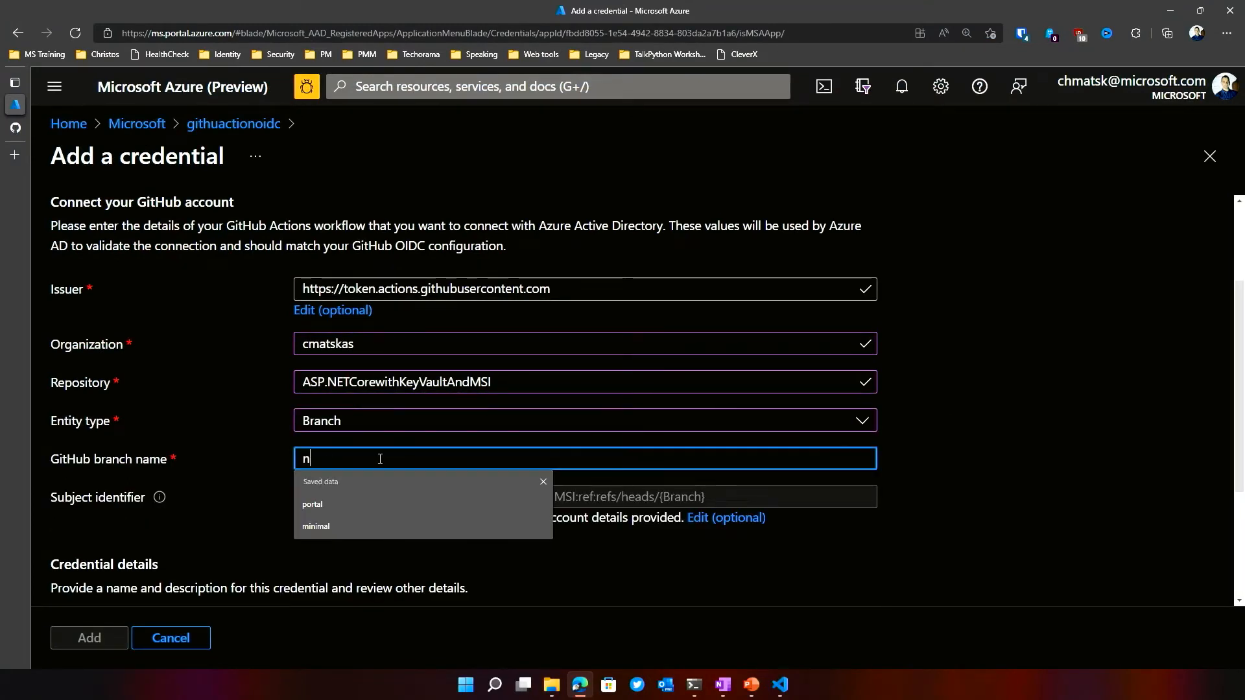
text(et7.)
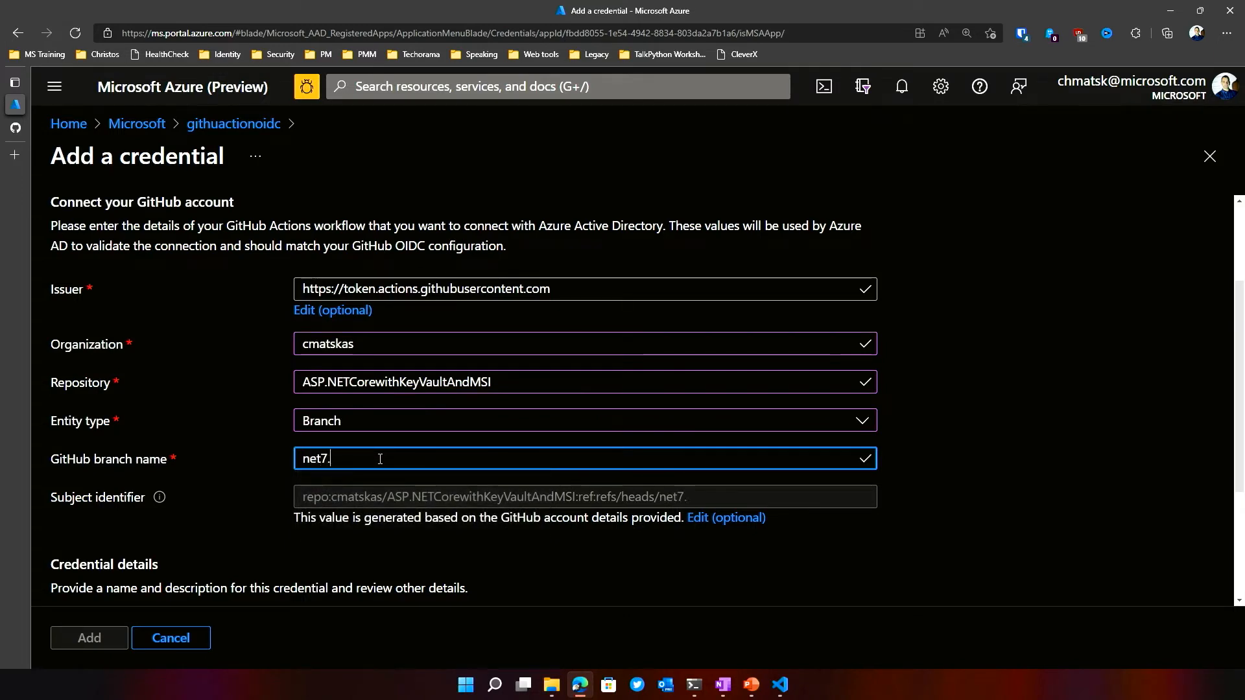
text(0)
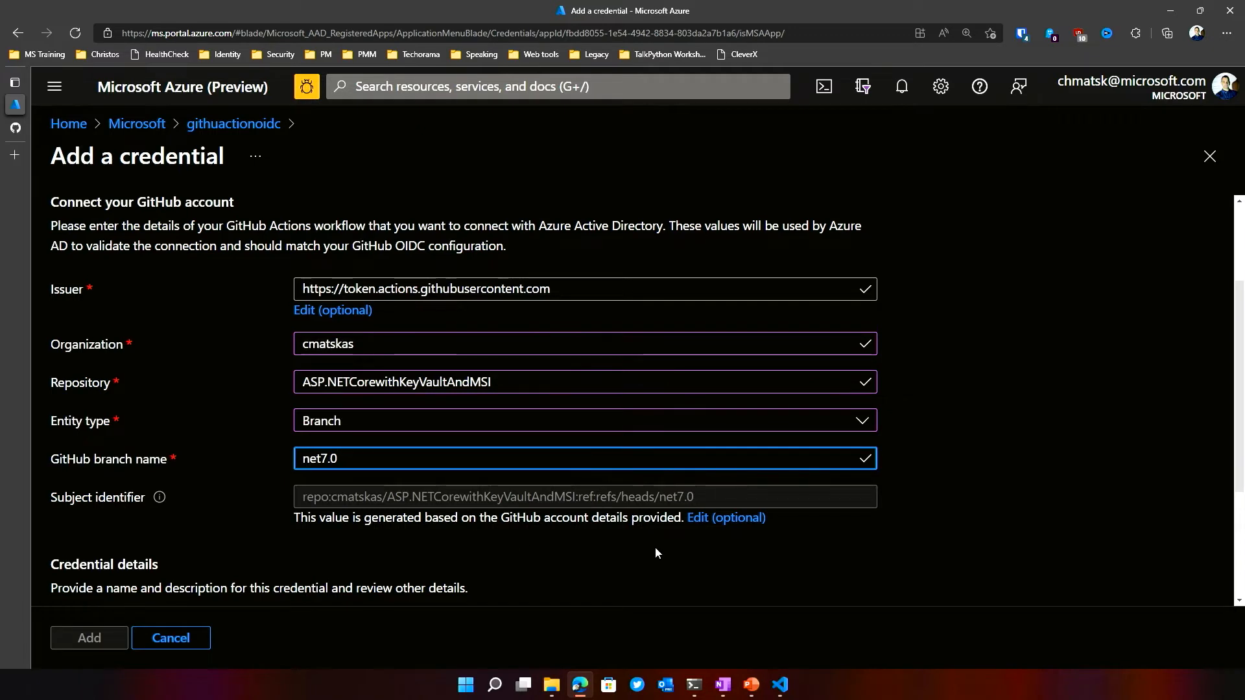
scroll(down, 3)
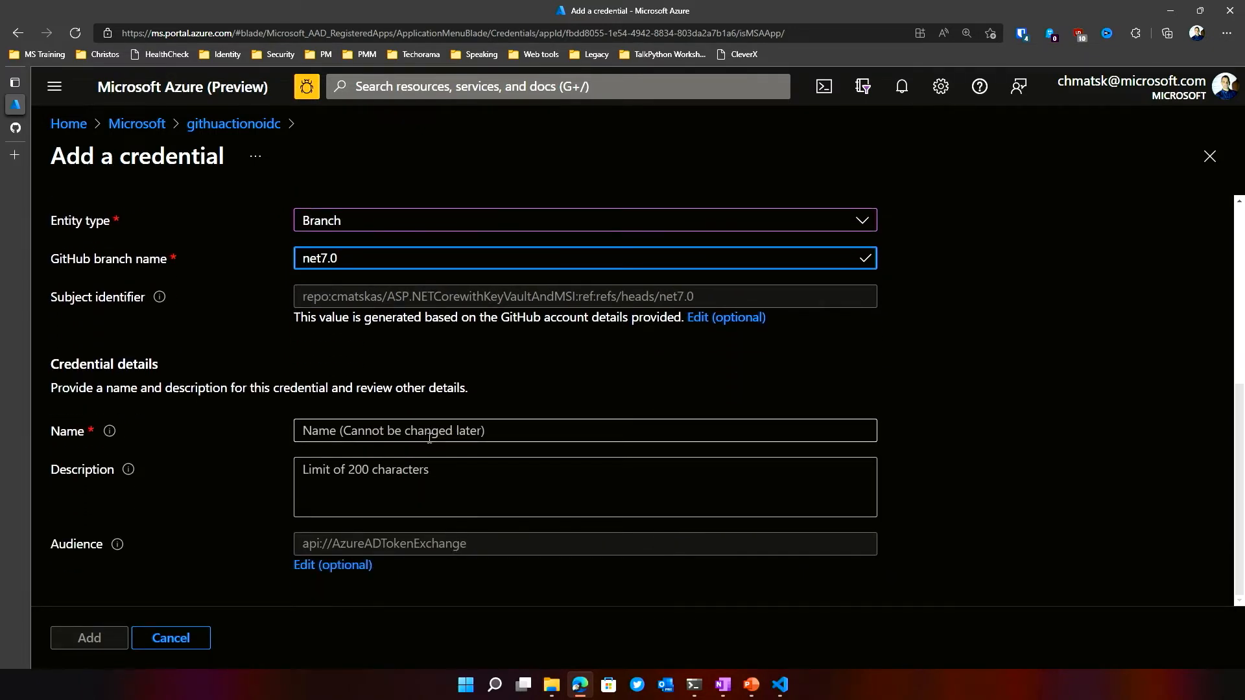
- Name the credential wfi-oidc-net7.0 and add it to the app registration
click(557, 258)
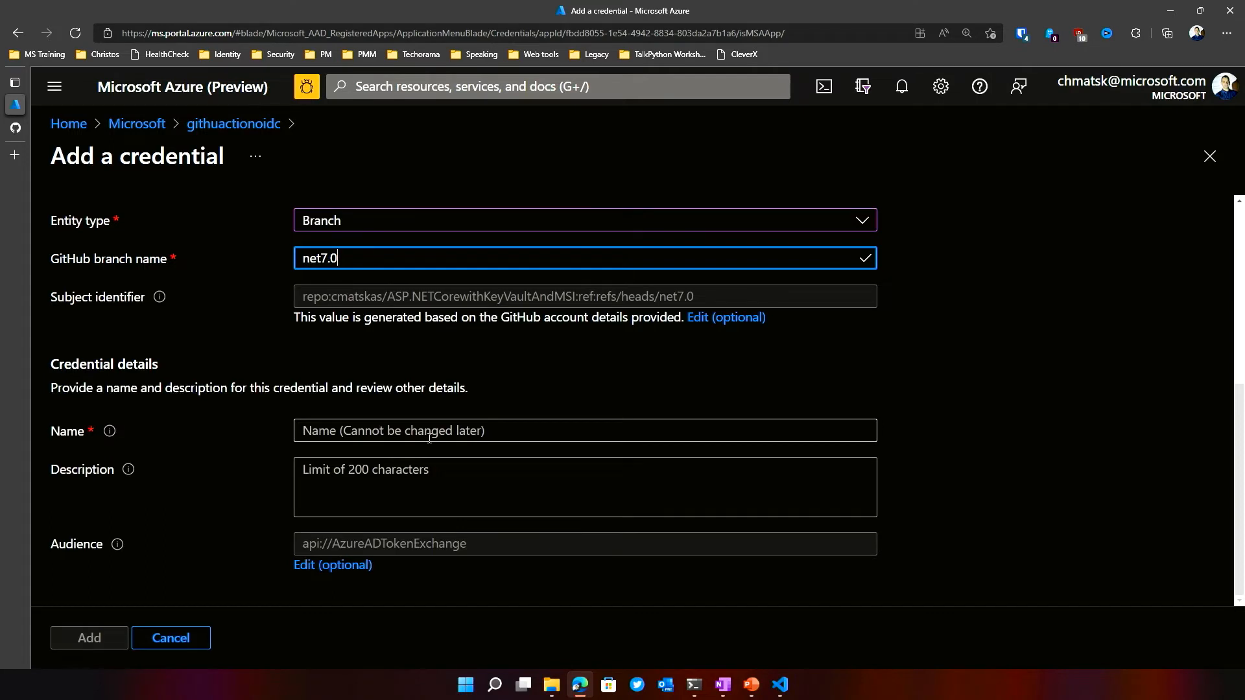
click(585, 431)
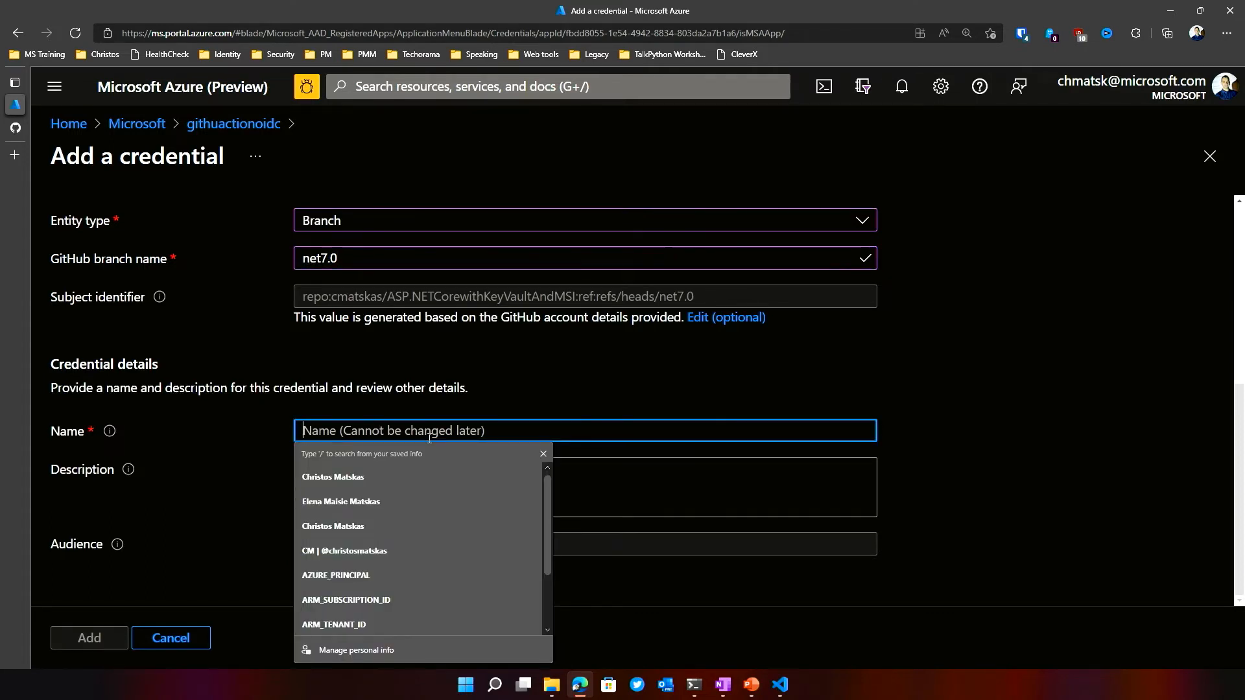
text(wfi-)
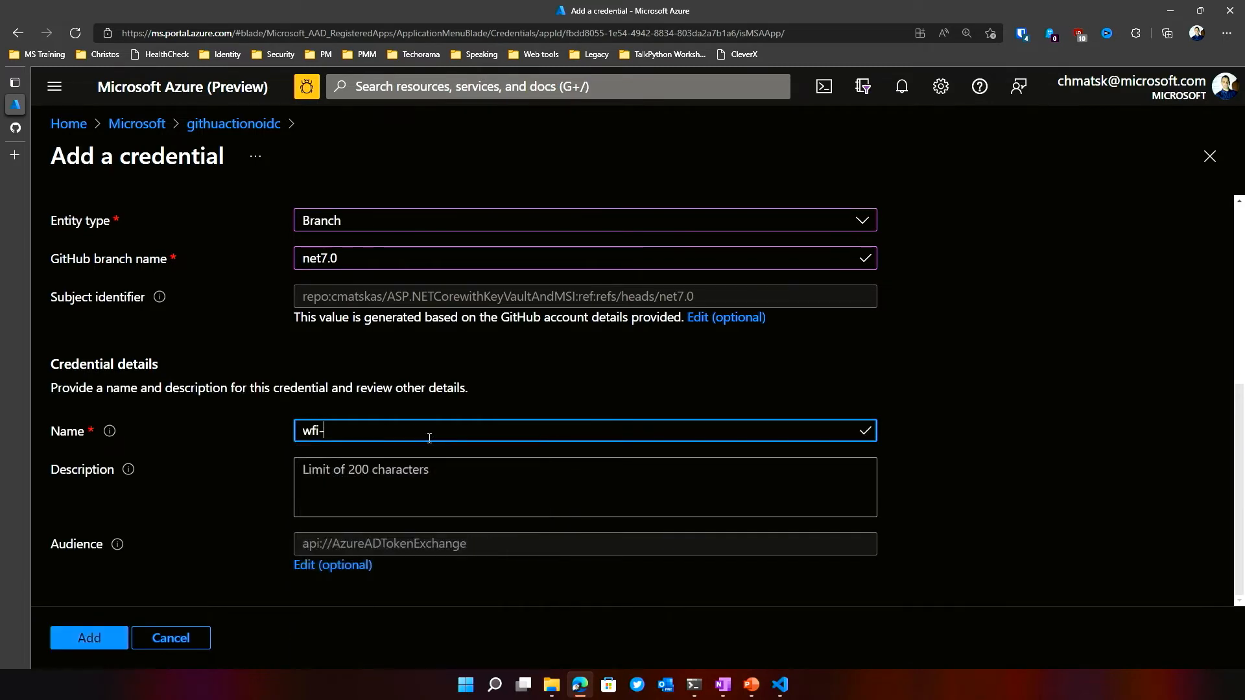
text(oidc-net7.)
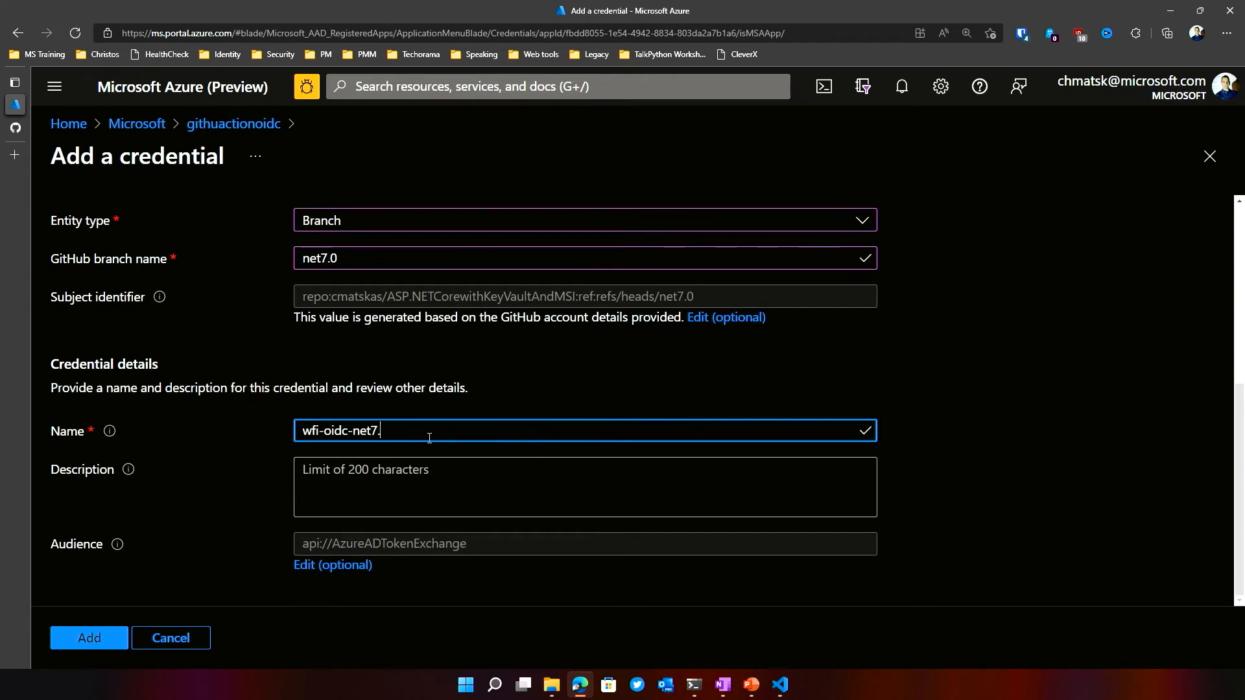
click(88, 638)
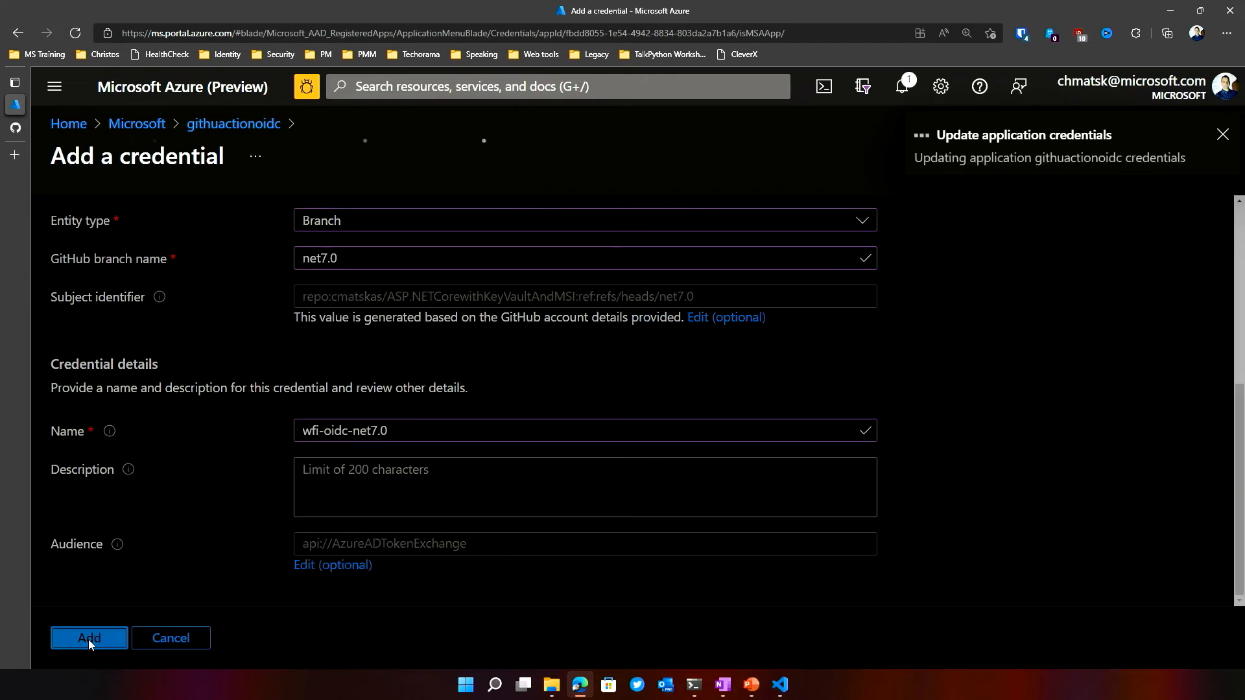
click(88, 638)
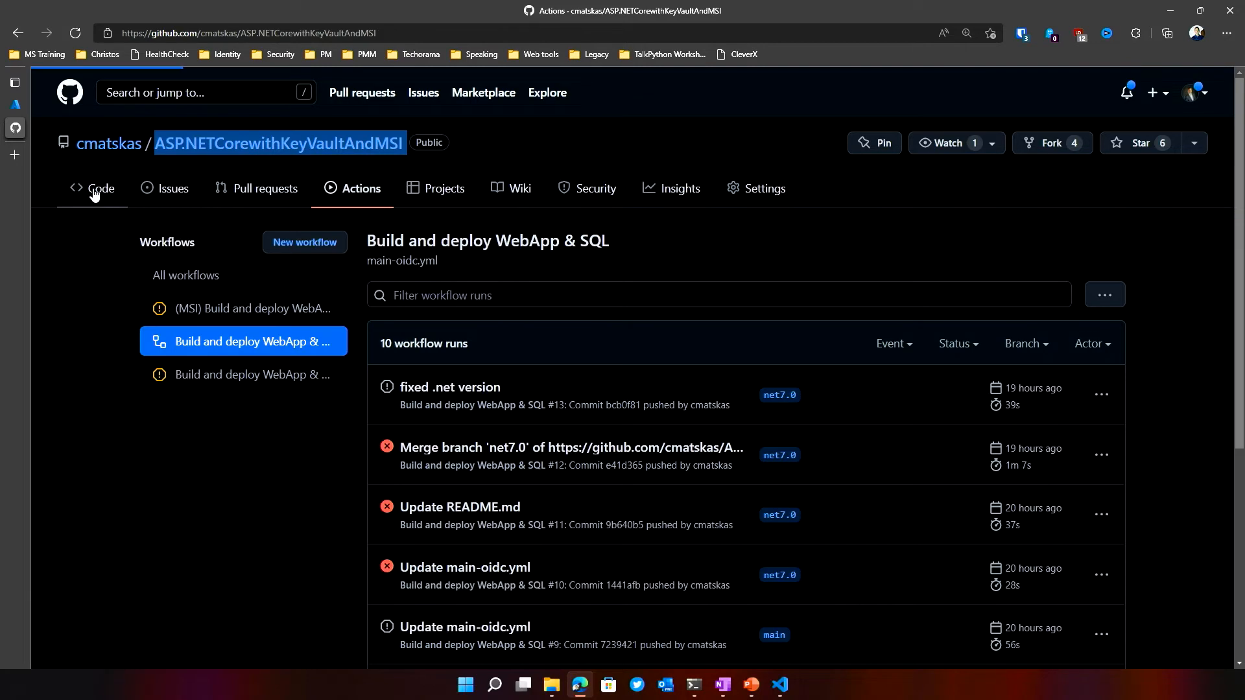
- Switch the repository code view to the net7.0 branch and start editing README.md
click(100, 188)
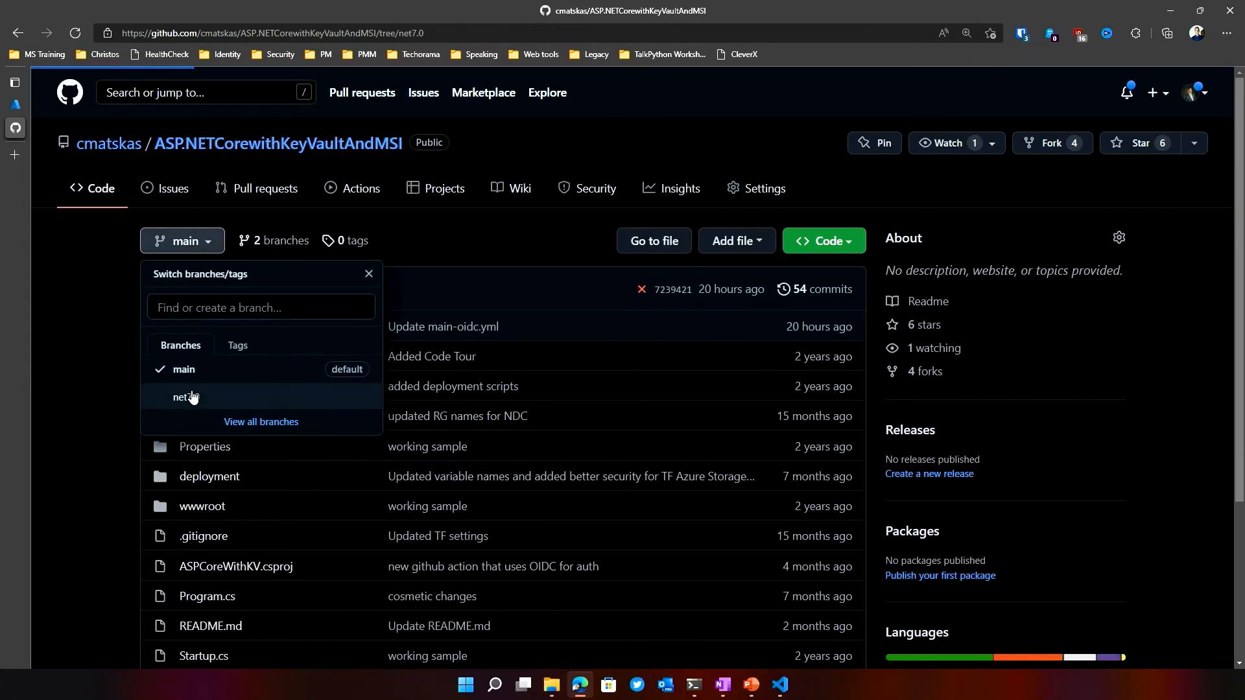
click(184, 397)
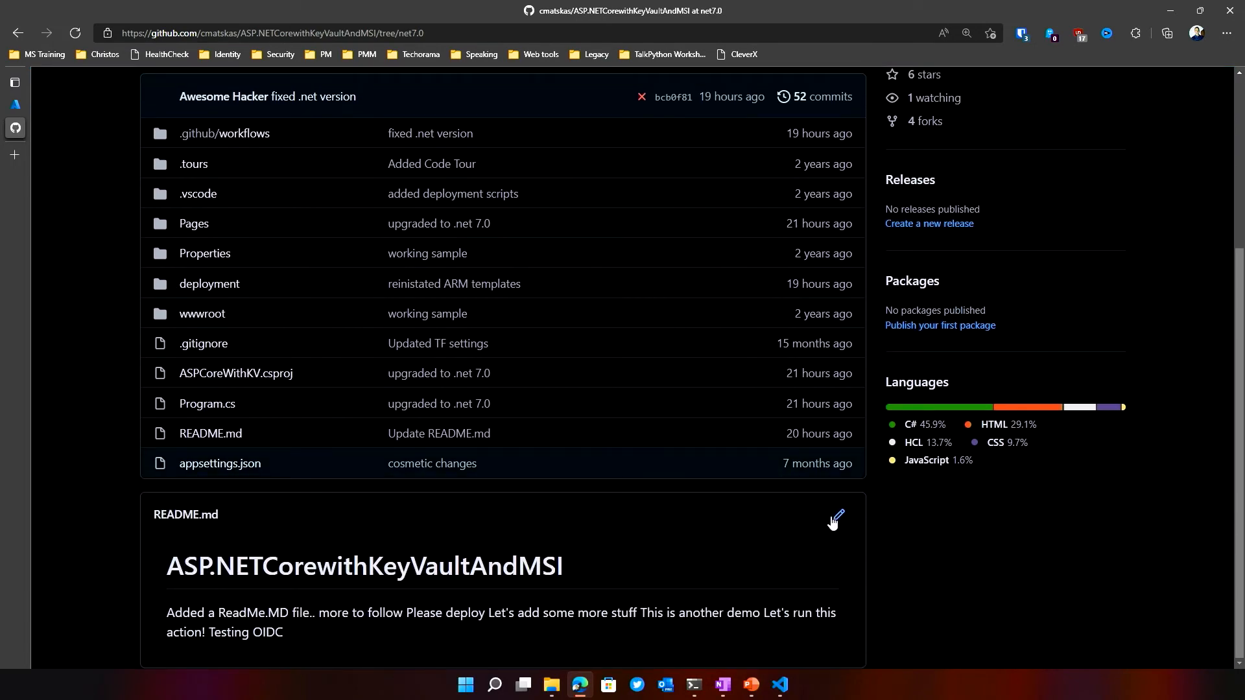
click(836, 520)
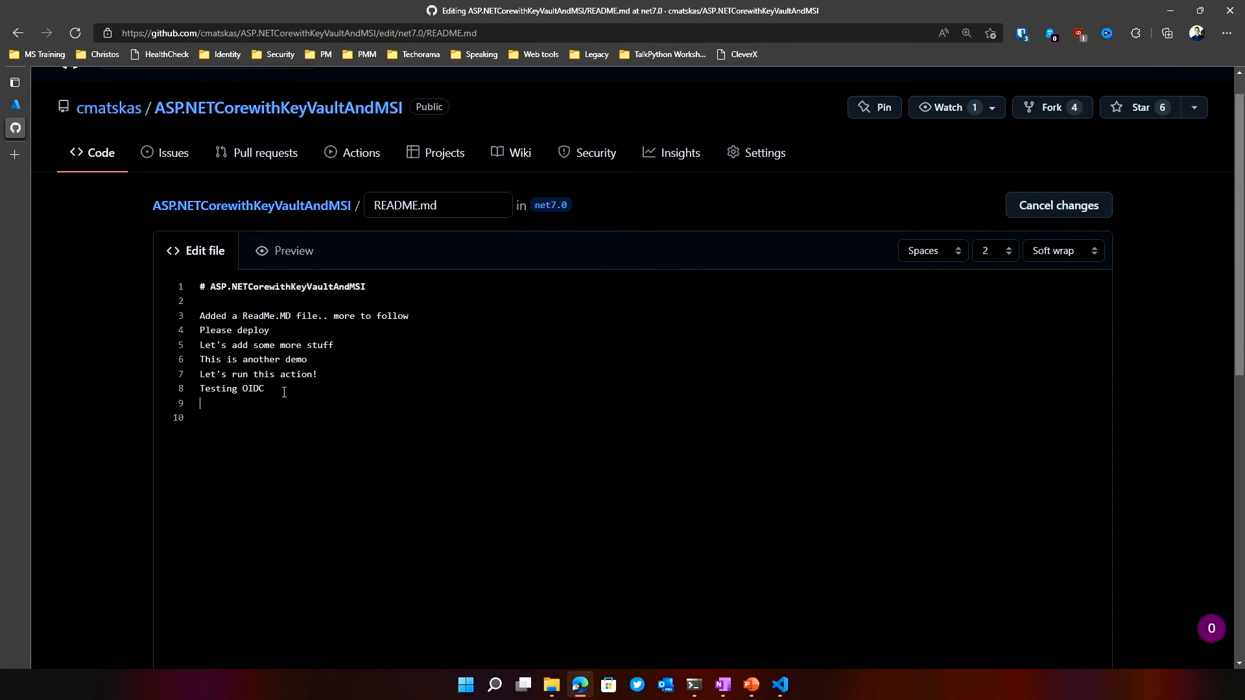
- Add a 'devOps Demo' line to README.md and commit it directly to net7.0
text(devOpd)
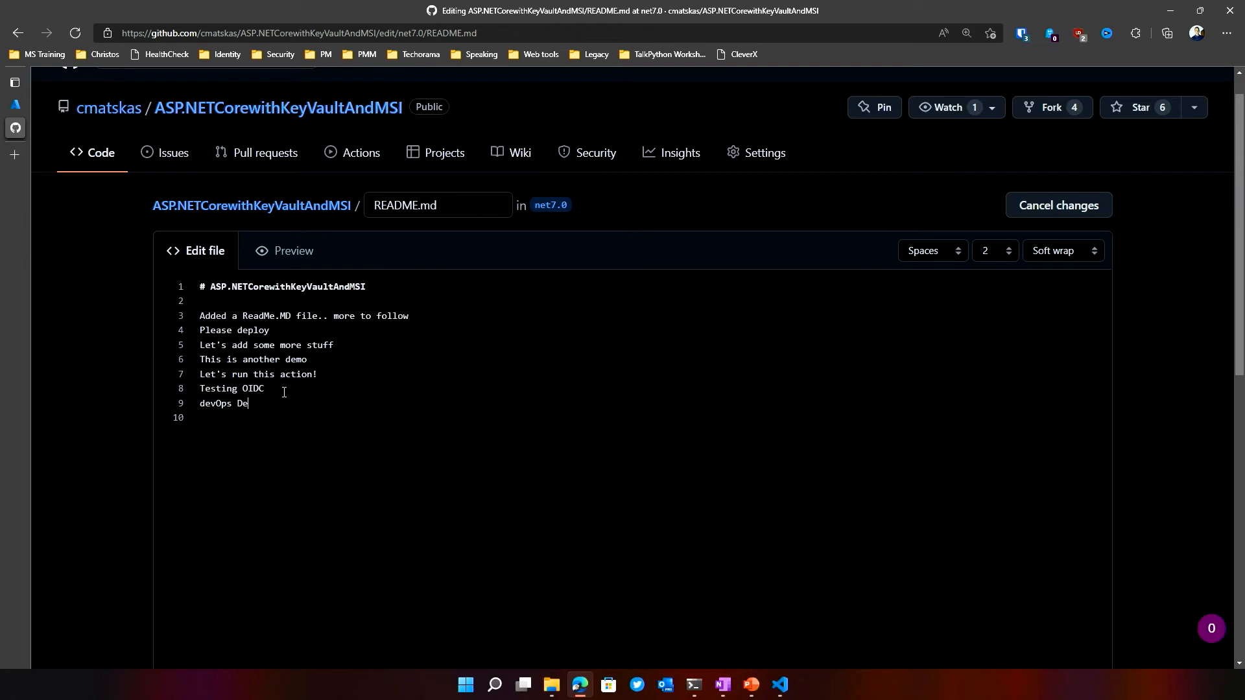
text(mo)
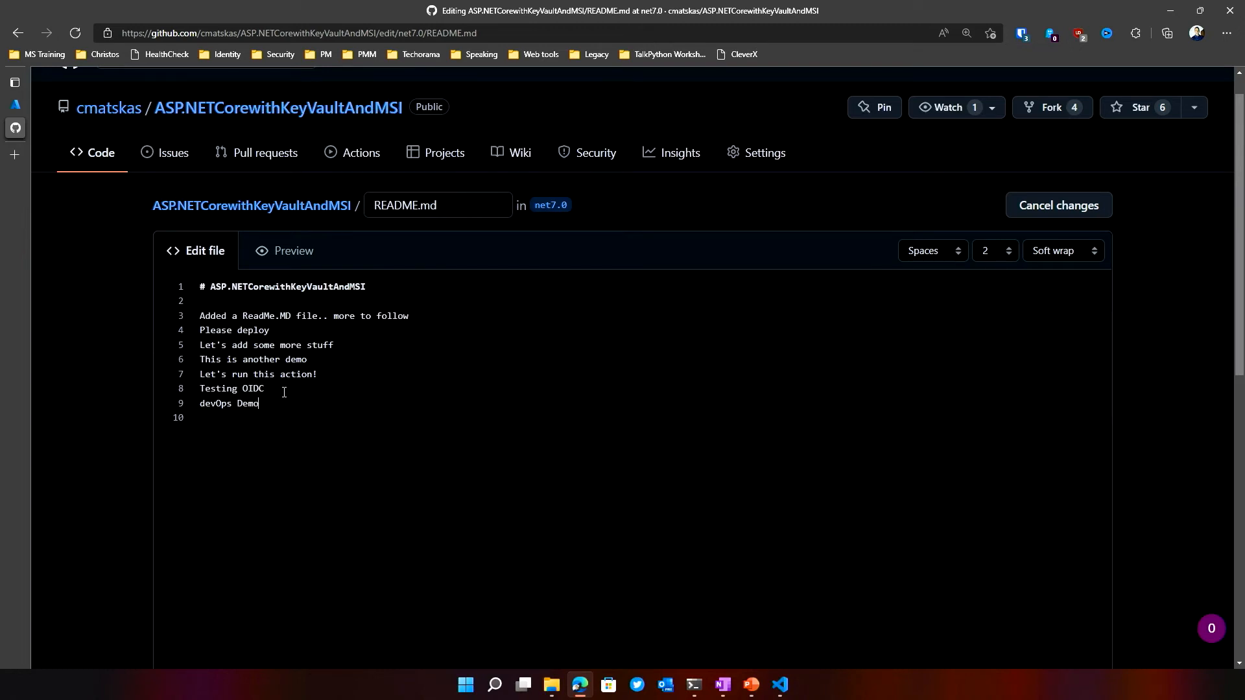
scroll(down, 3)
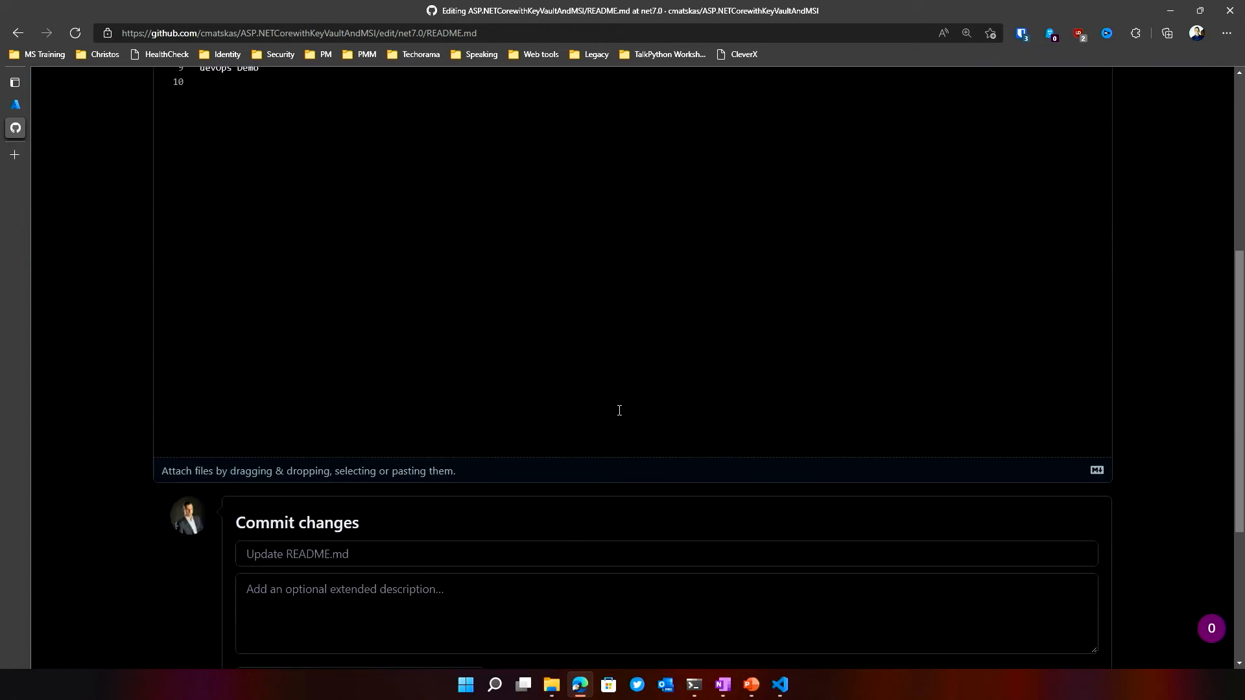
scroll(down, 3)
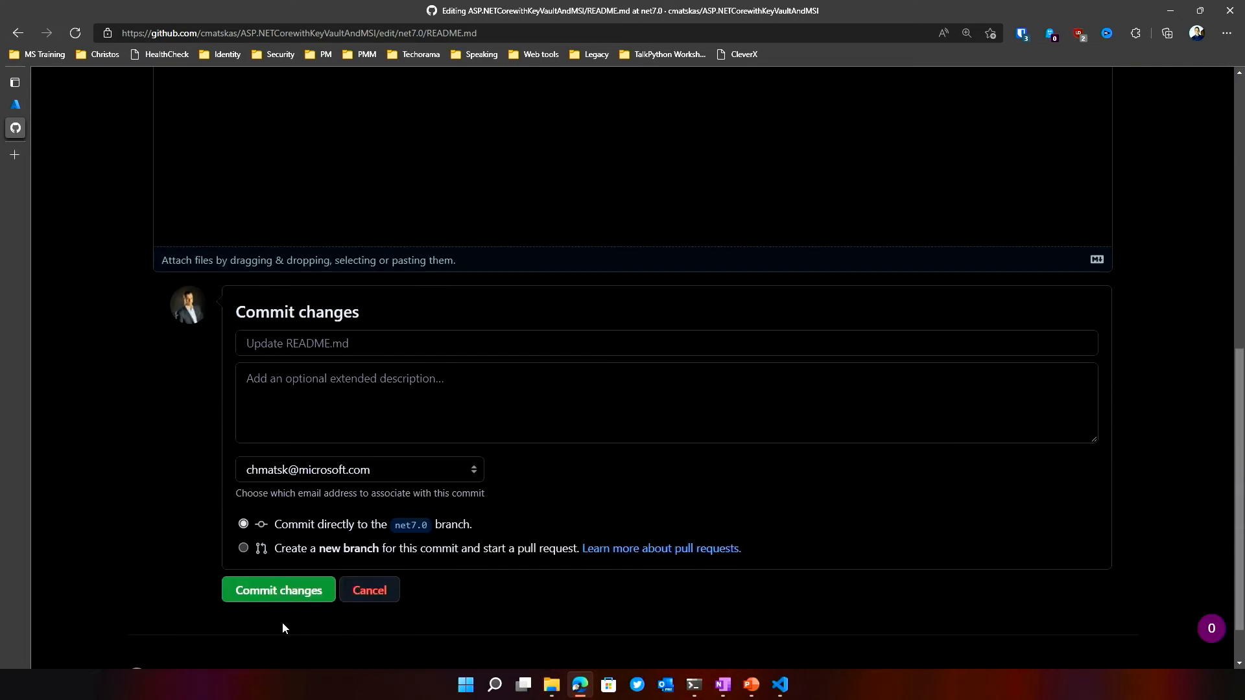
click(277, 590)
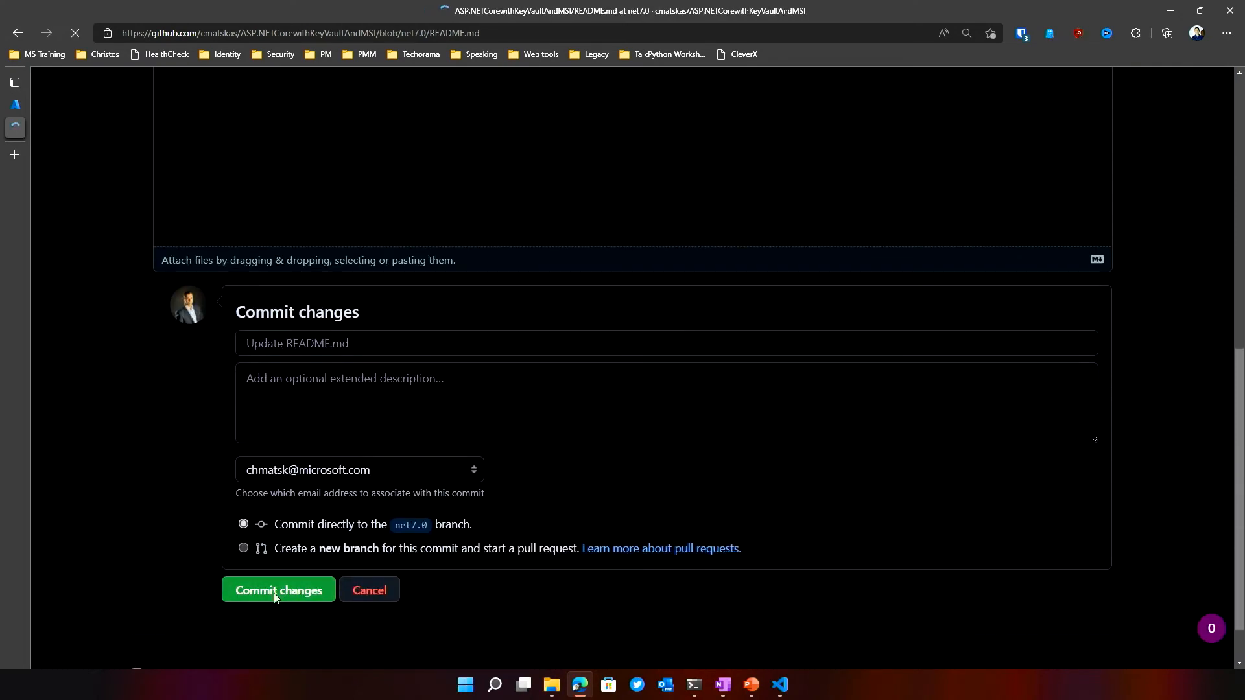
click(278, 590)
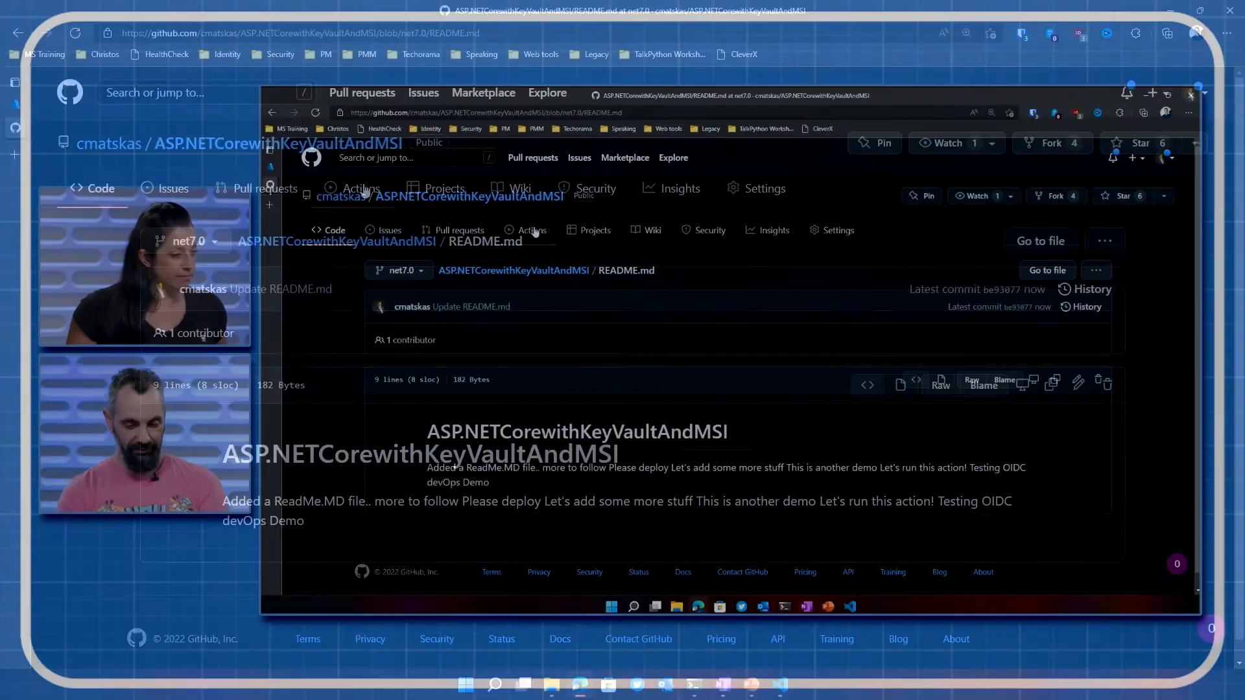
- In Actions, open the 'Update README.md' workflow run and its build job log
click(525, 231)
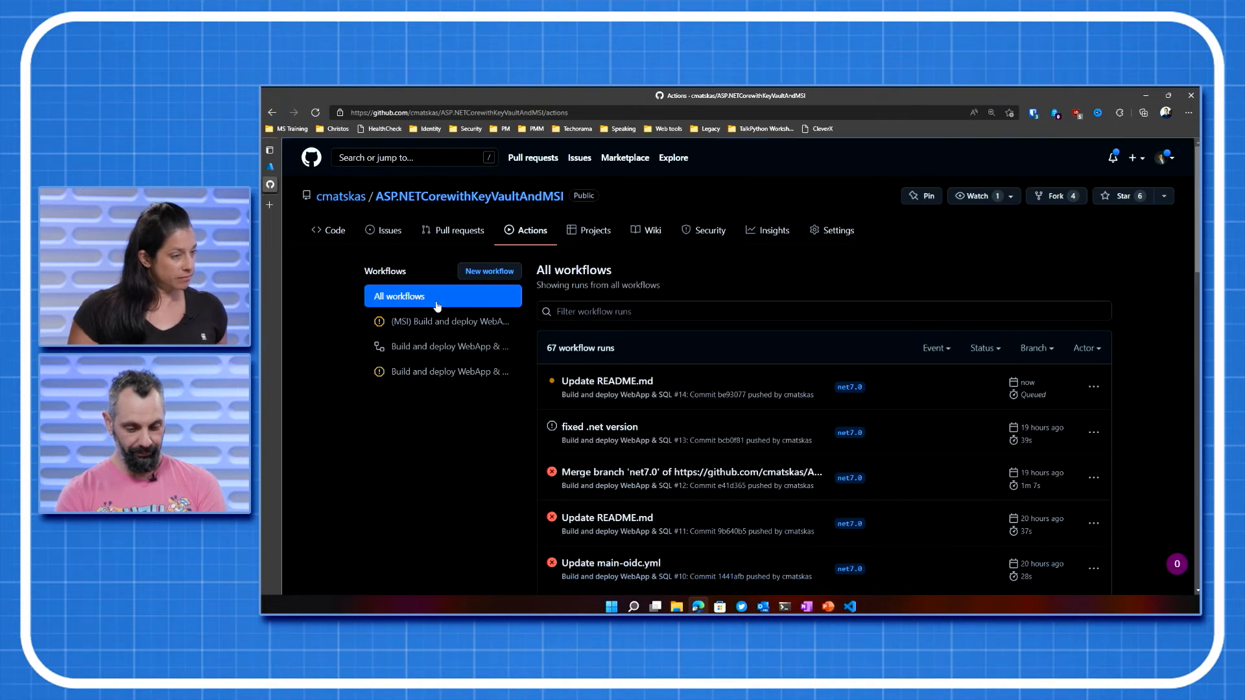
click(607, 382)
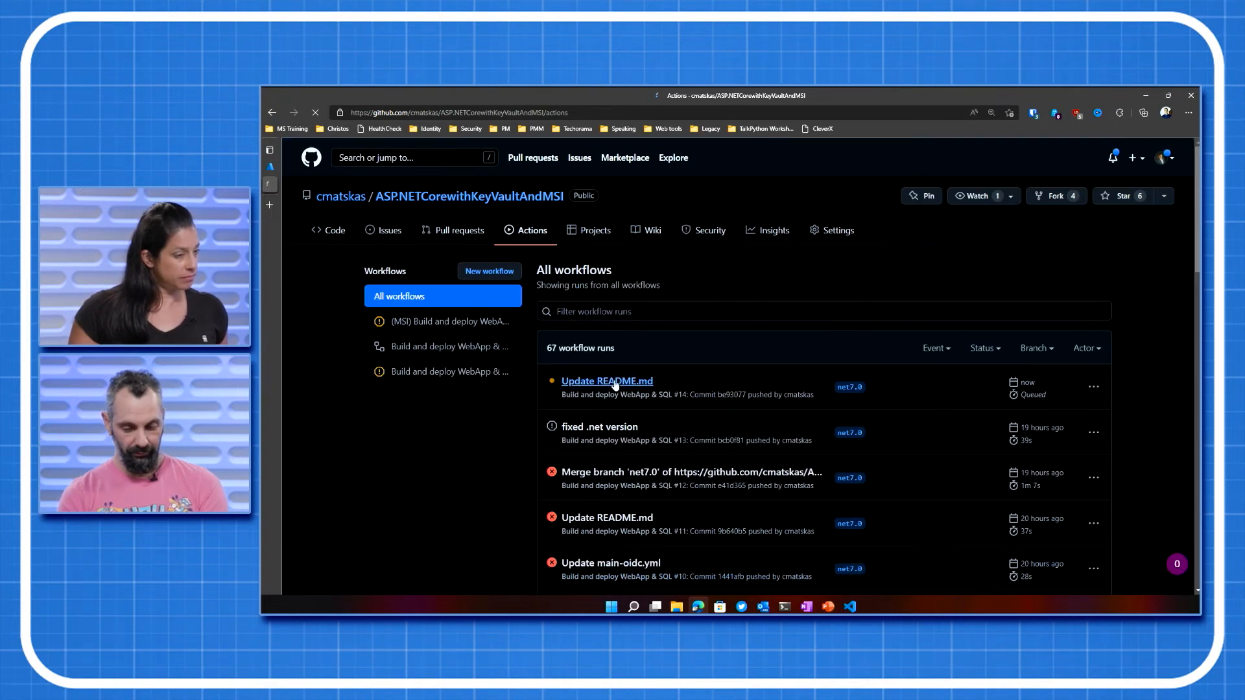
click(607, 381)
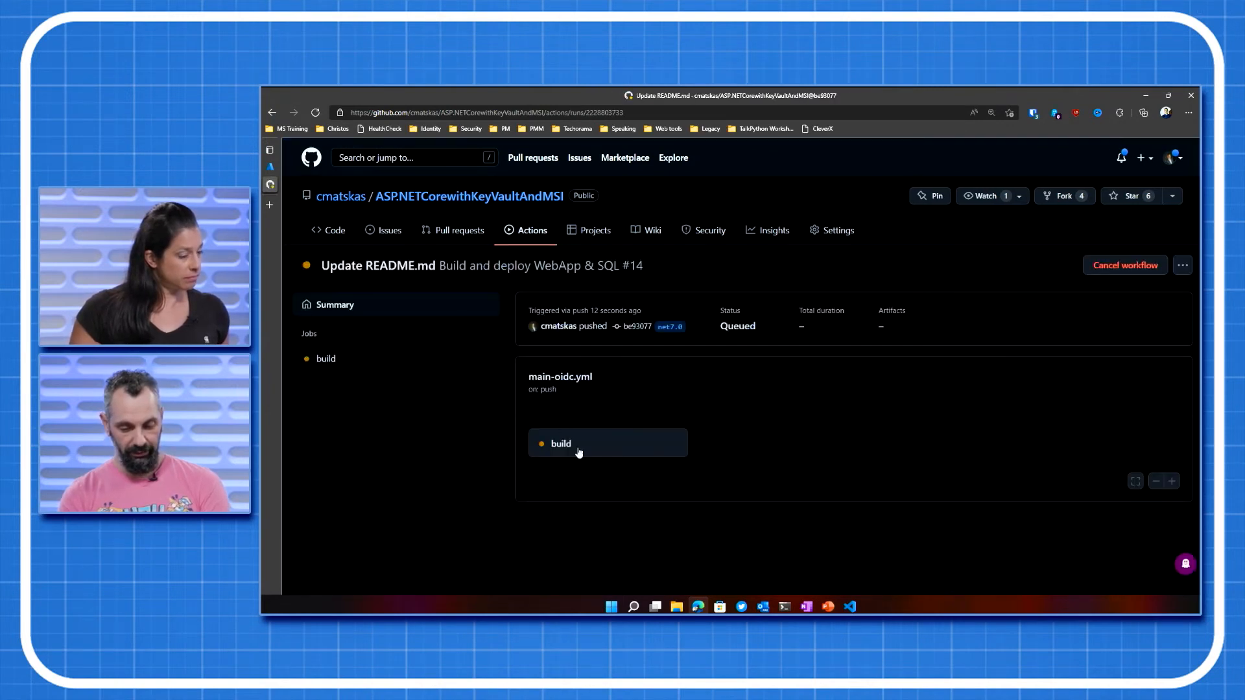
click(560, 443)
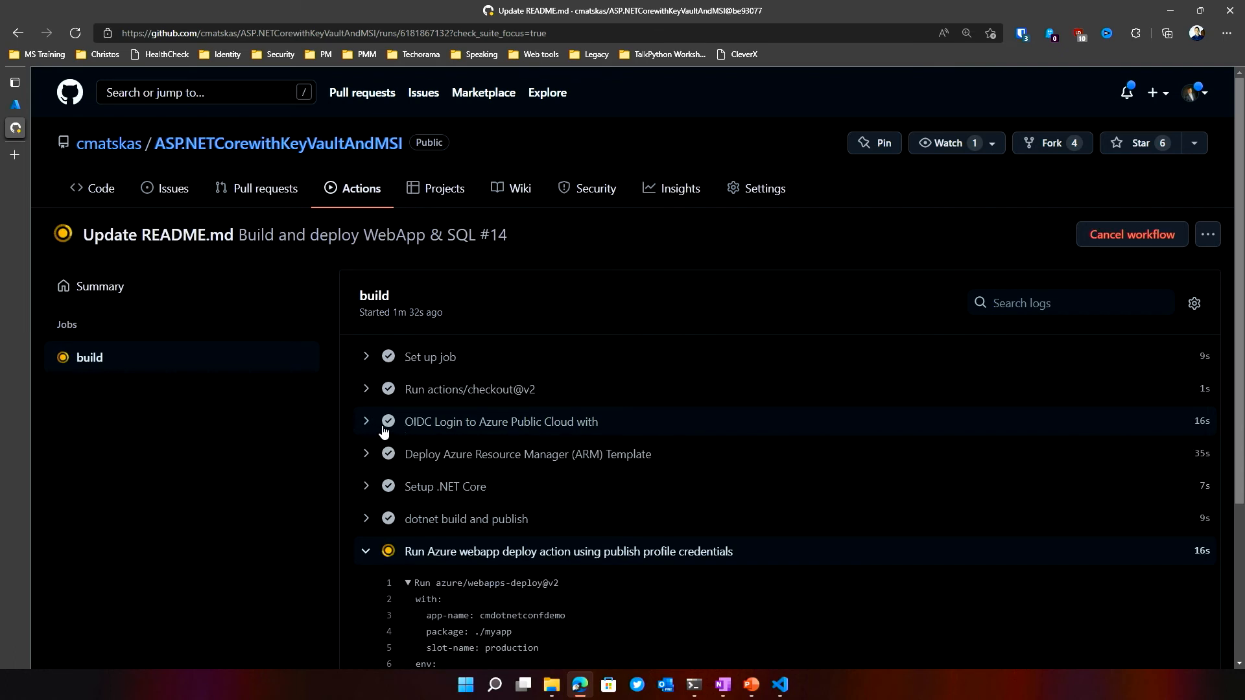
- Expand the 'OIDC Login to Azure Public Cloud' step showing login successful
click(366, 422)
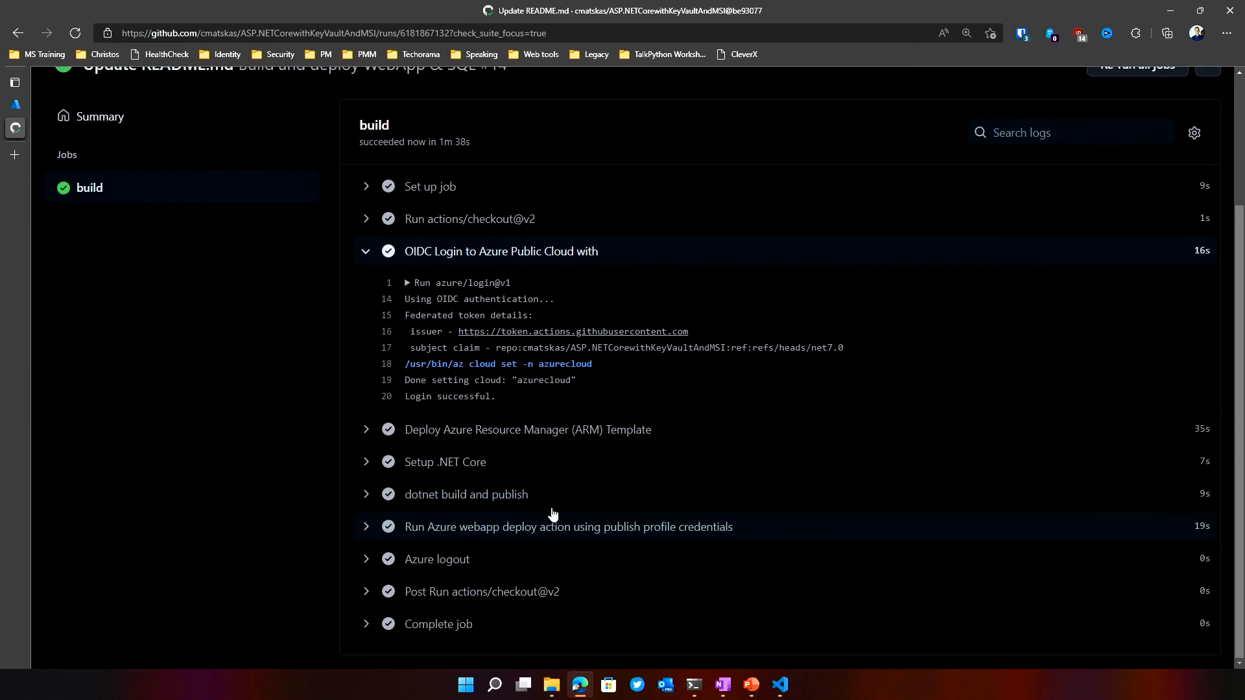
mouse_move(553, 494)
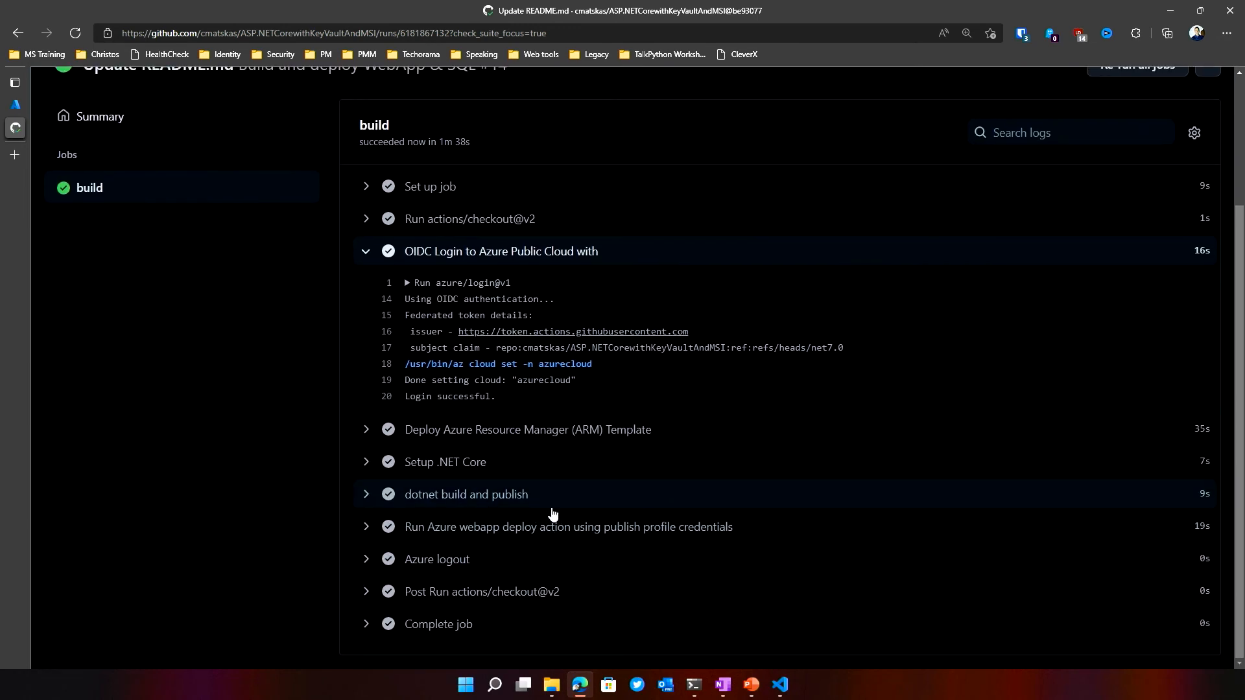